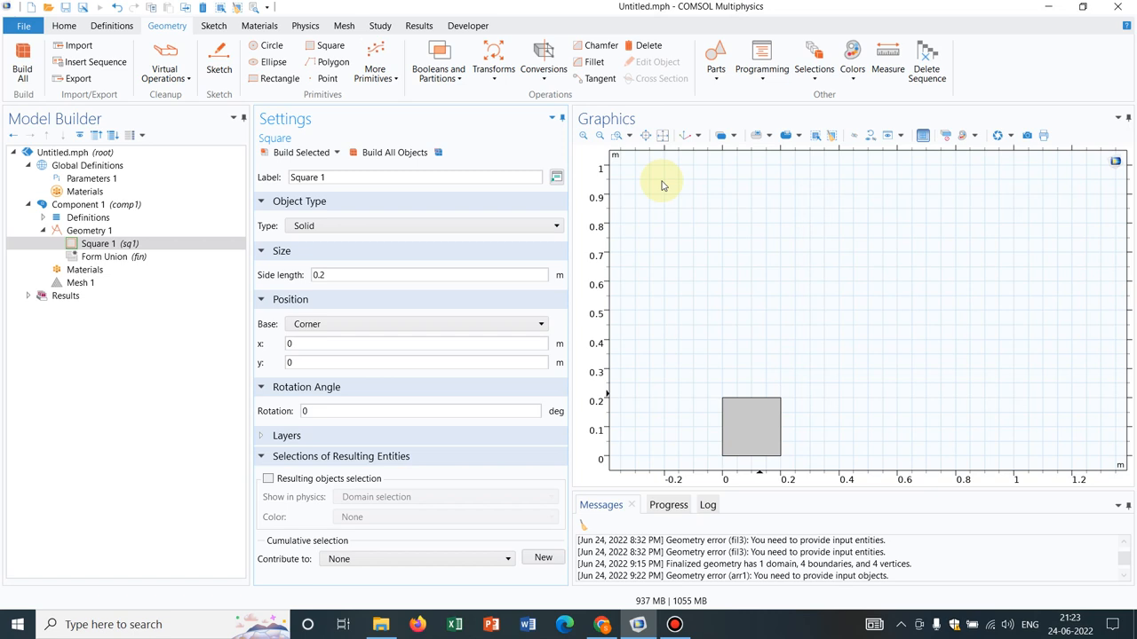
mouse_move(693, 407)
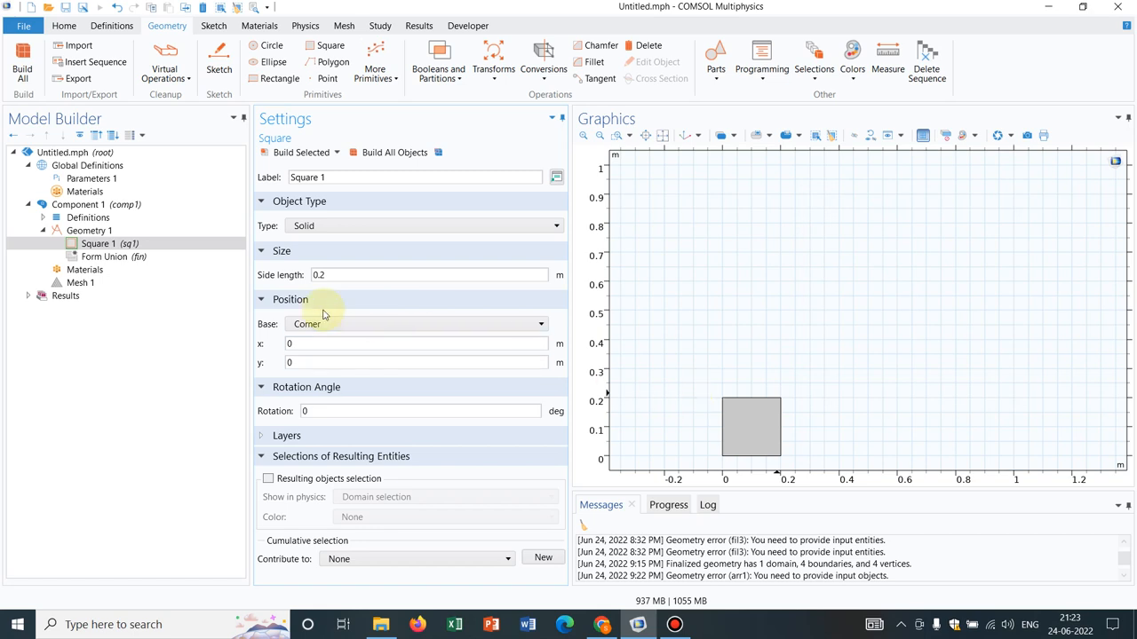
Select the Geometry 1 node so its sequence settings are shown.
click(88, 231)
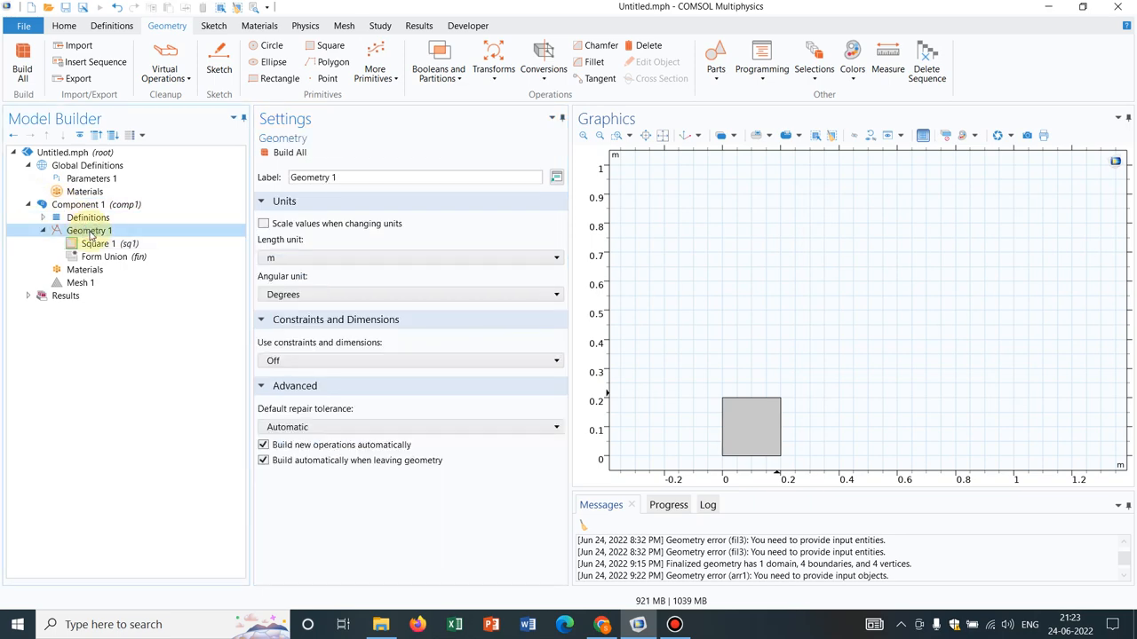
Add Array 1: linear, size 5, x displacement 0.25 m, with square sq1 as input.
right_click(89, 231)
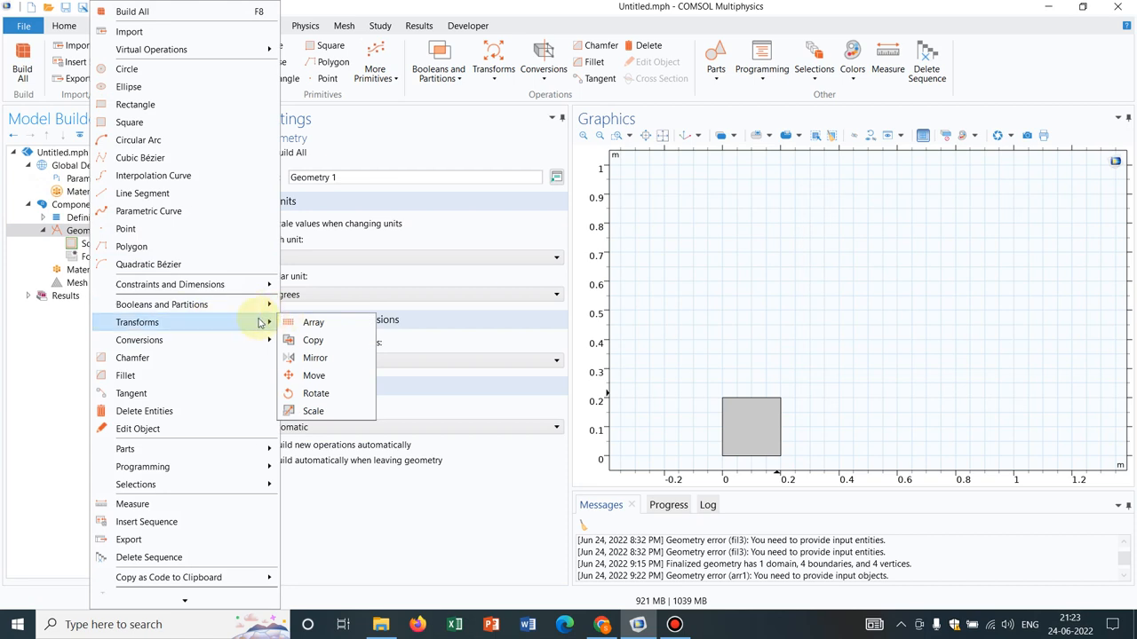
mouse_move(312, 321)
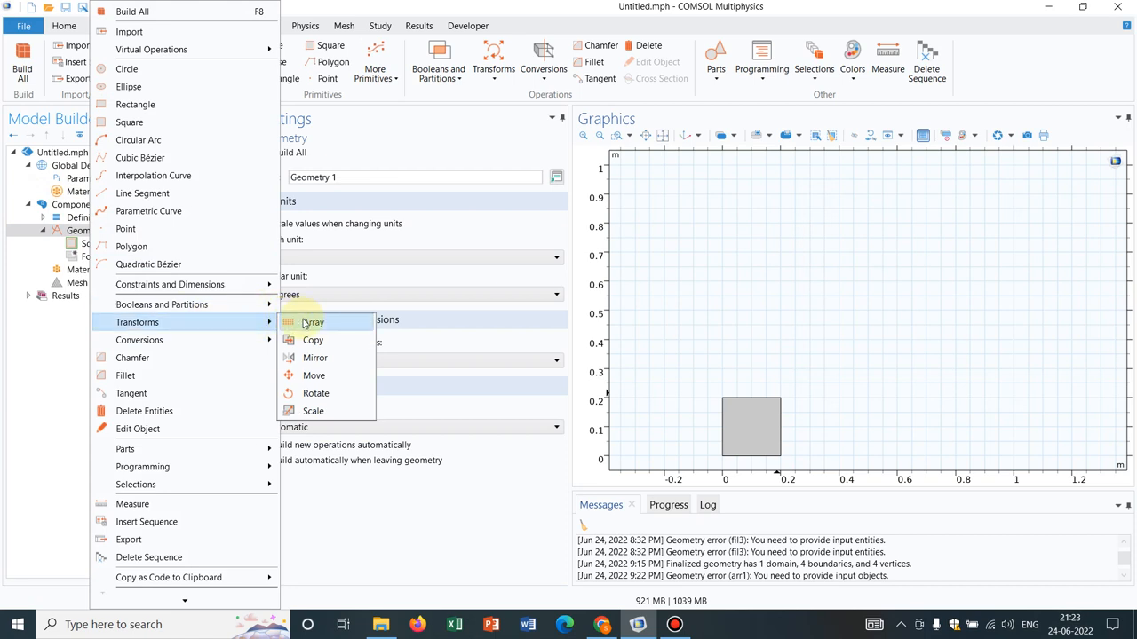
click(312, 322)
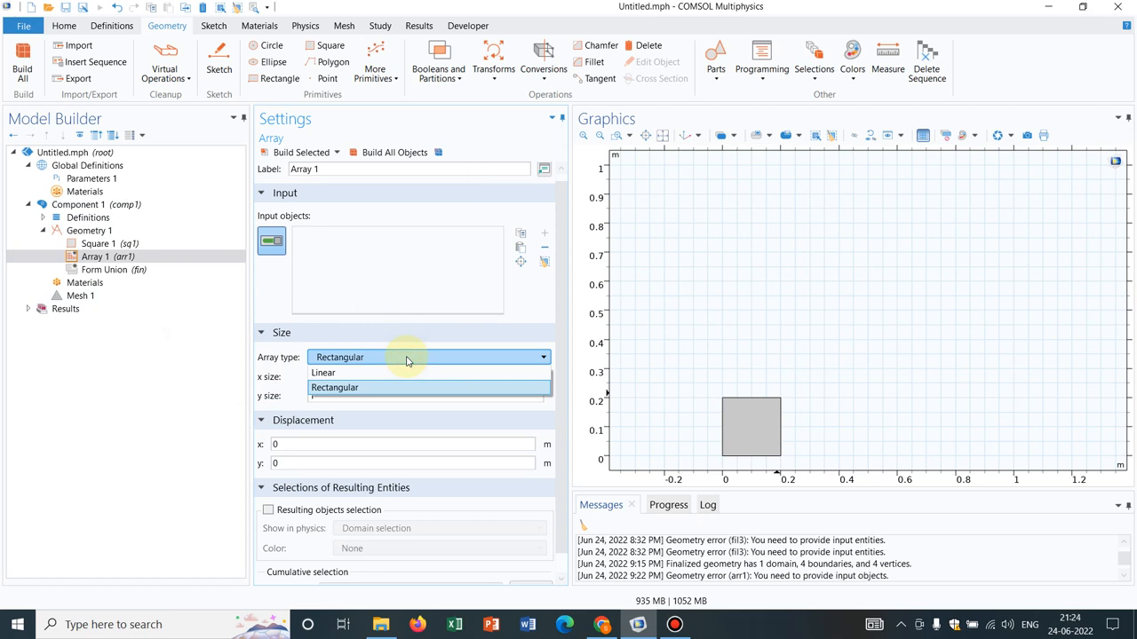
mouse_move(348, 381)
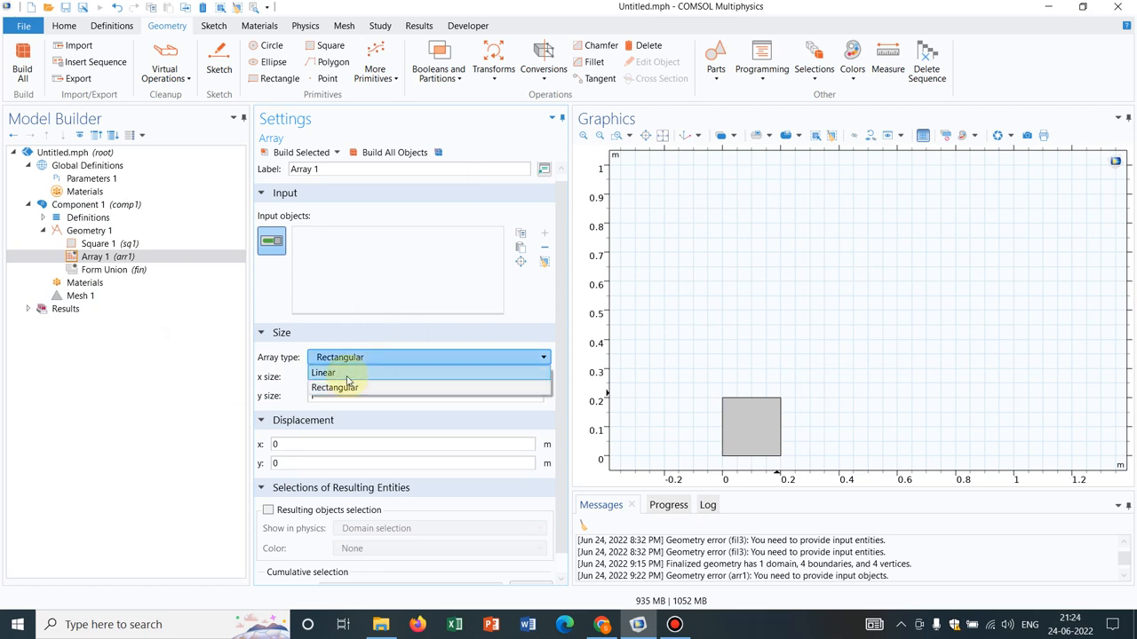
click(323, 373)
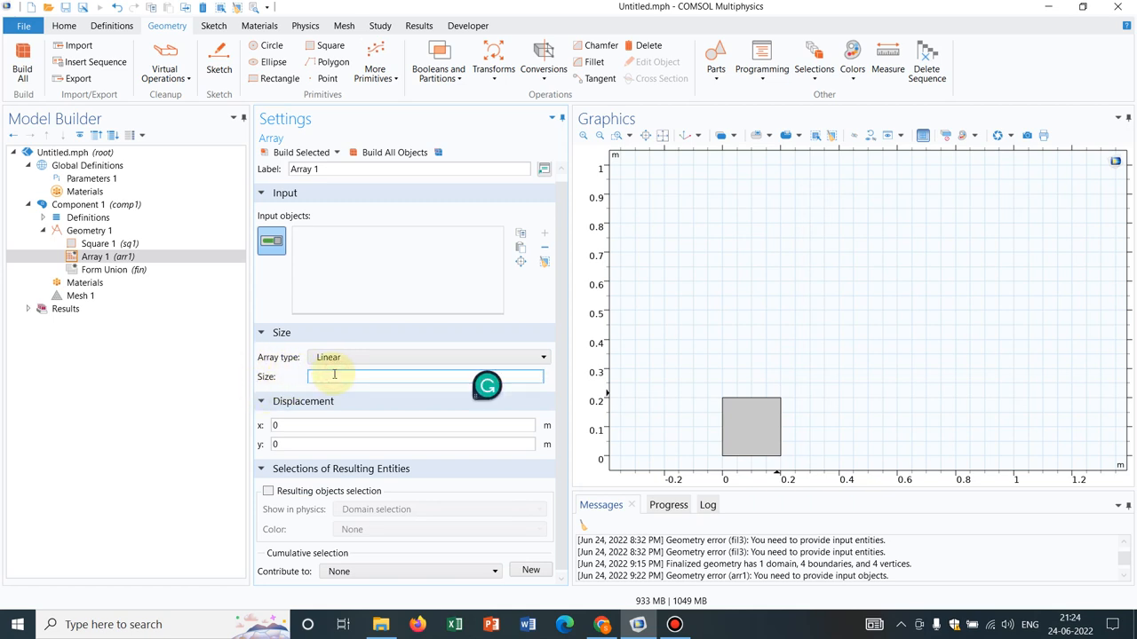
text(5)
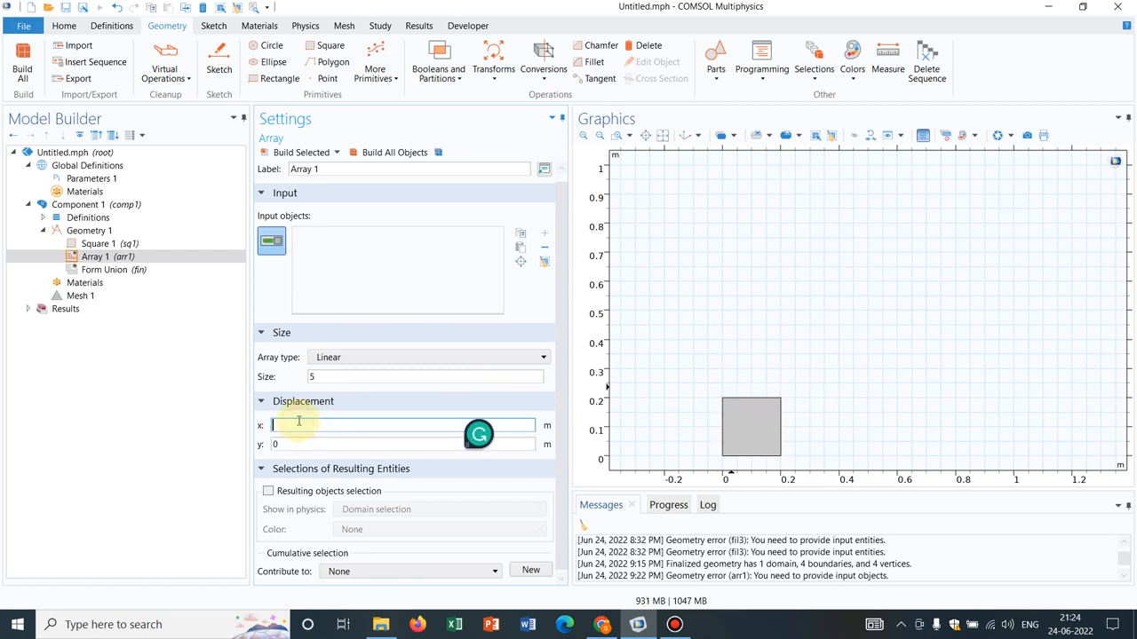
text(0.25)
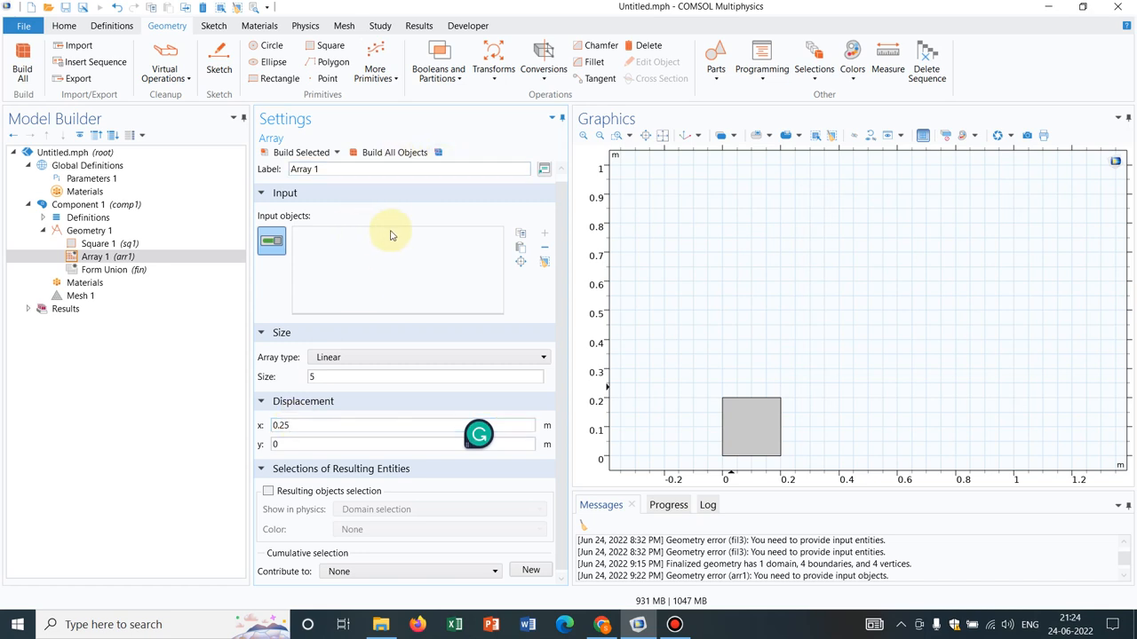
click(750, 427)
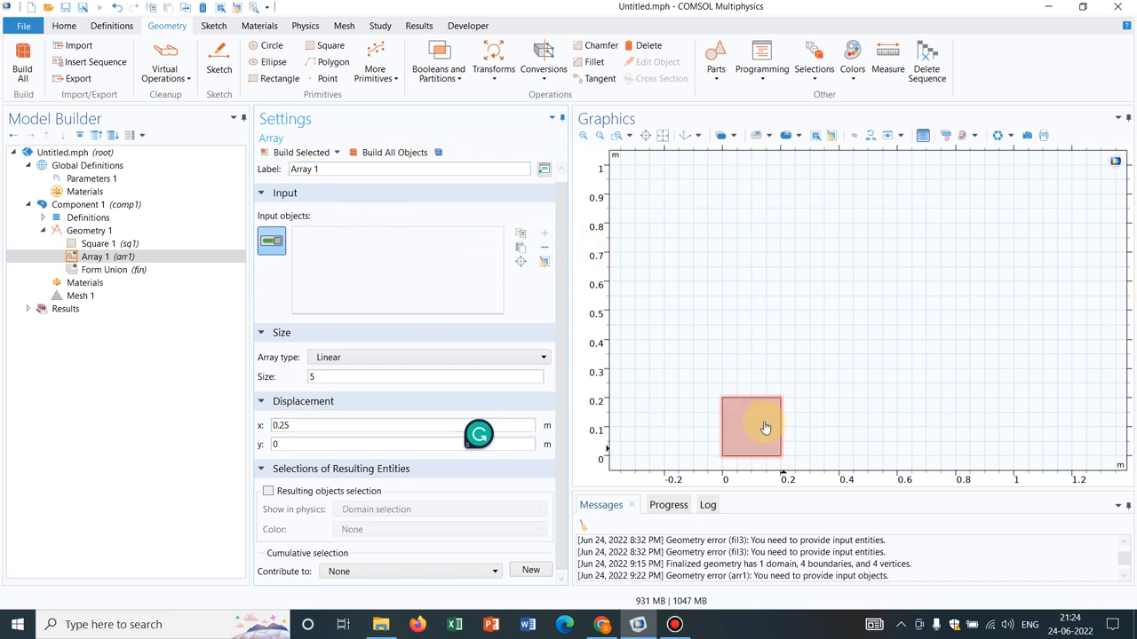
click(750, 427)
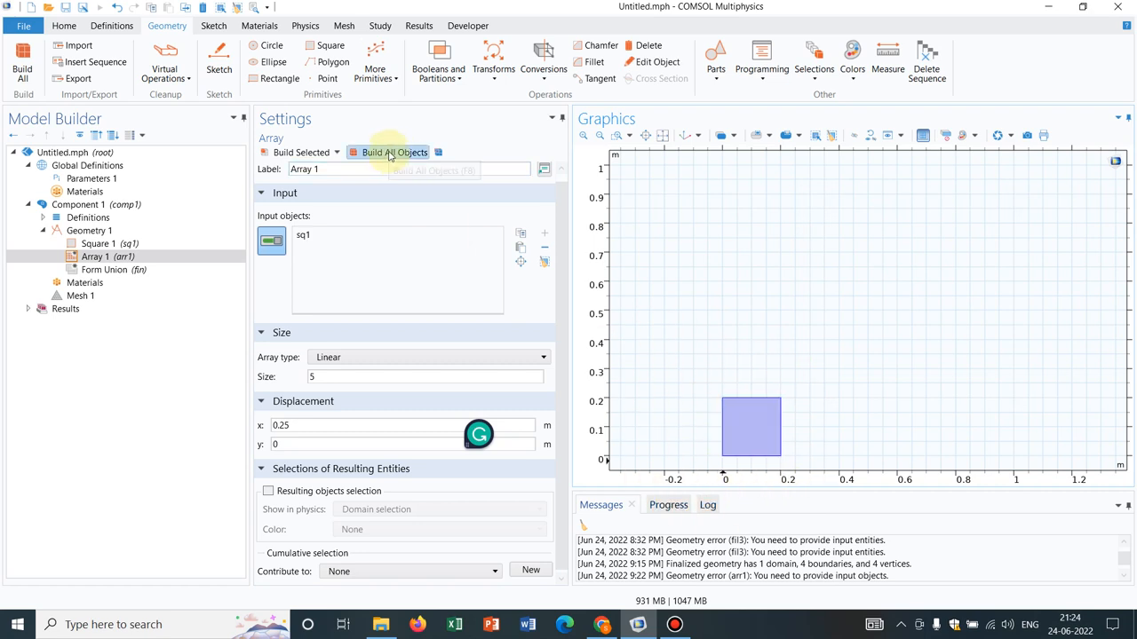
Build the array, then set displacement to 0.2 m in x and 0.25 m in y and rebuild.
click(395, 153)
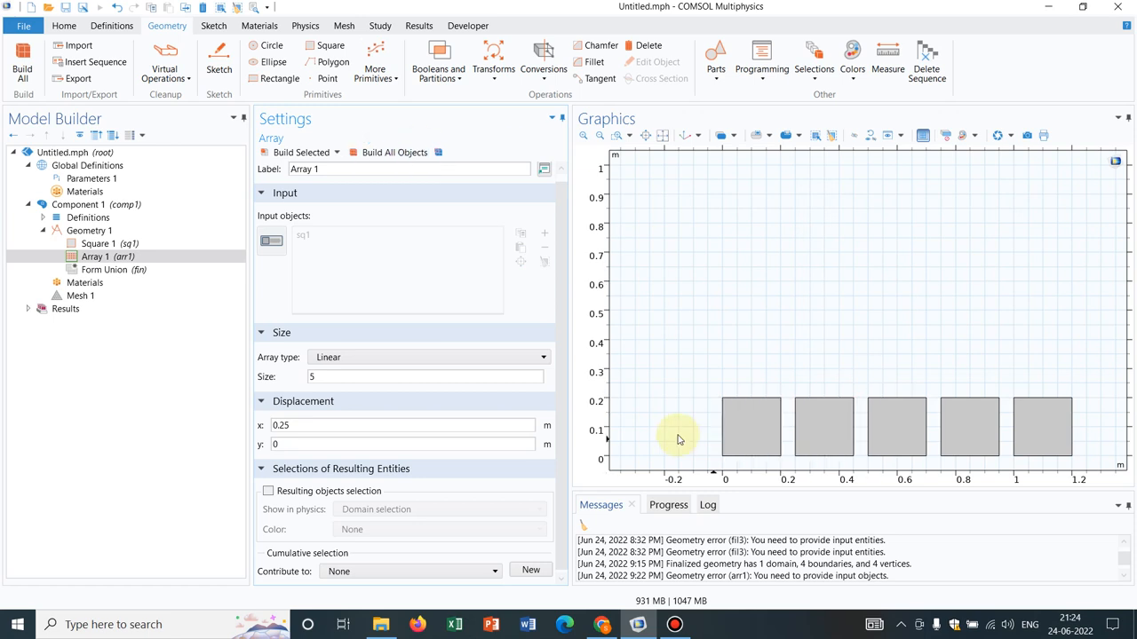
mouse_move(819, 280)
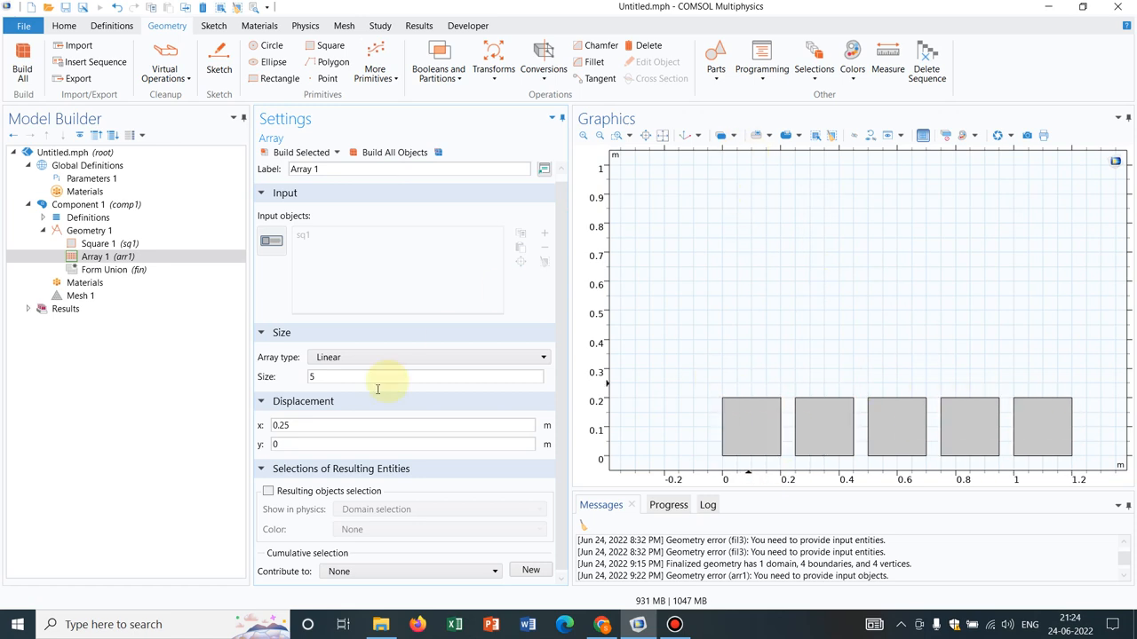
click(400, 444)
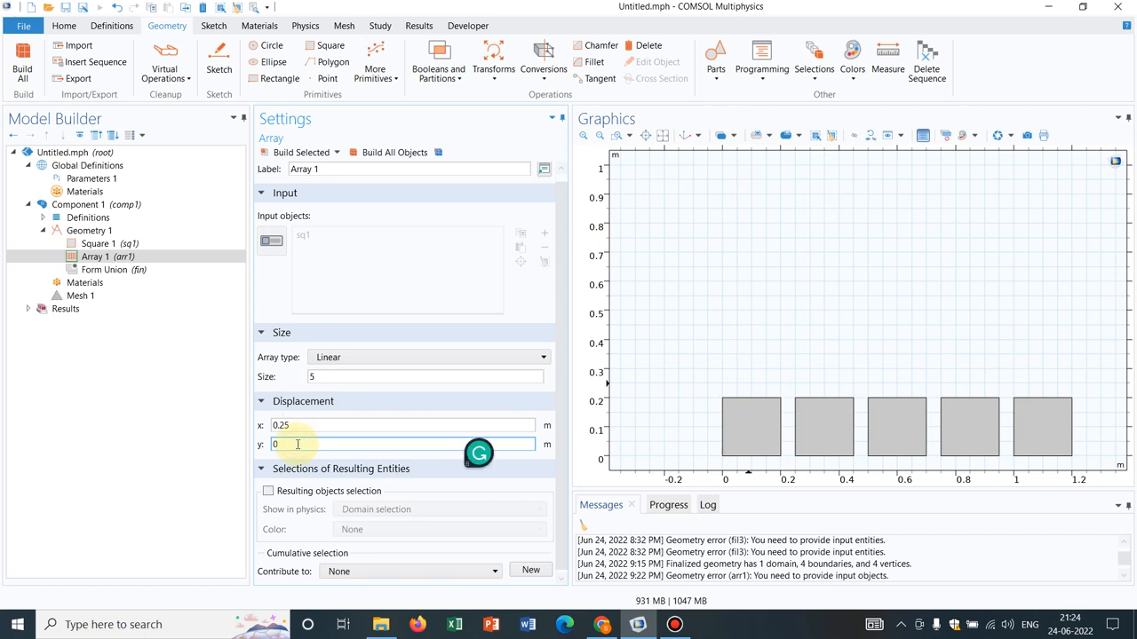
text(0.25)
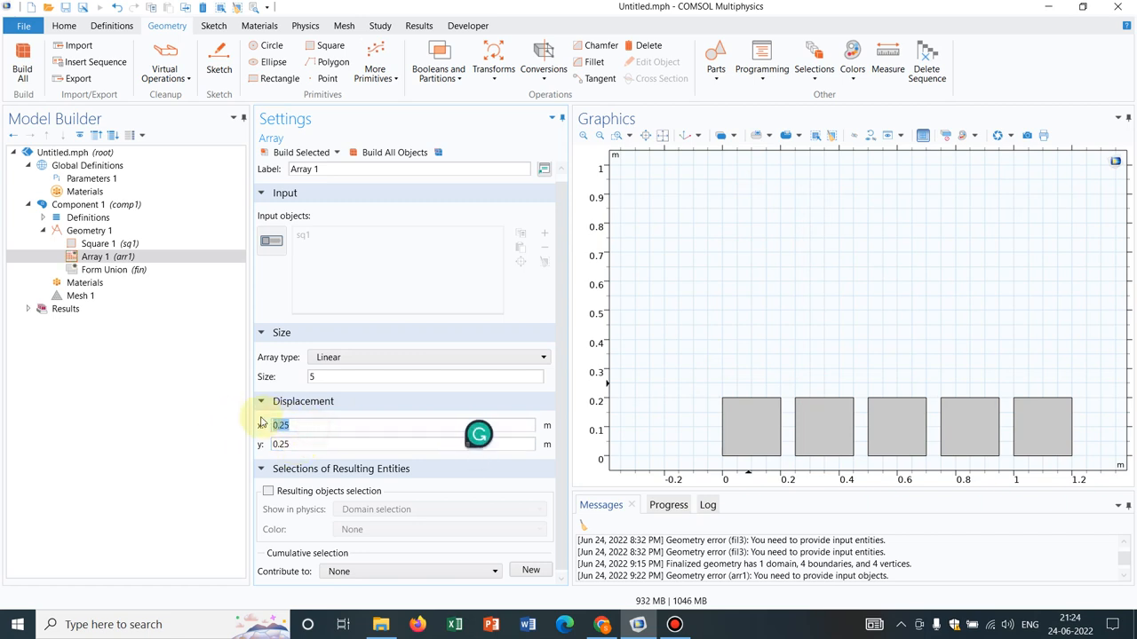
text(0)
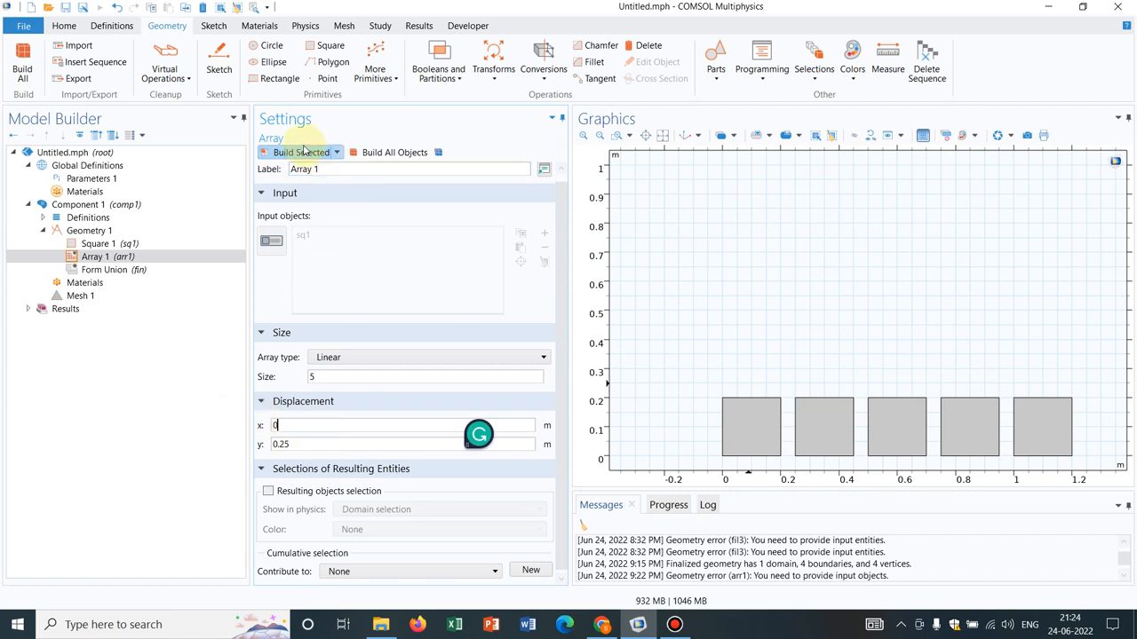
click(302, 153)
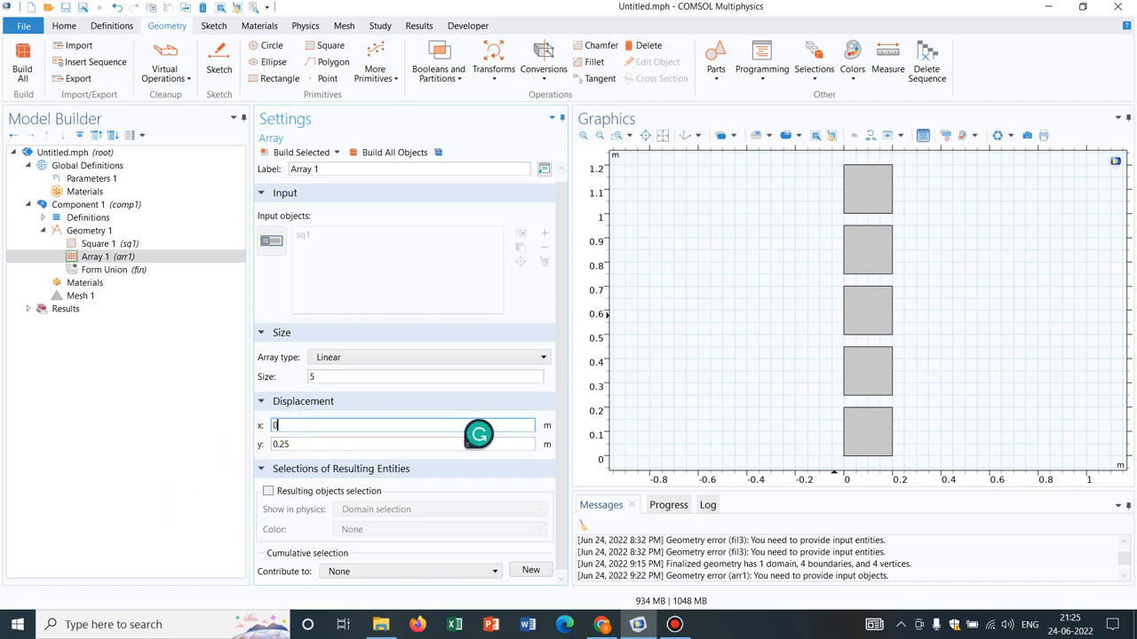
text(0.25)
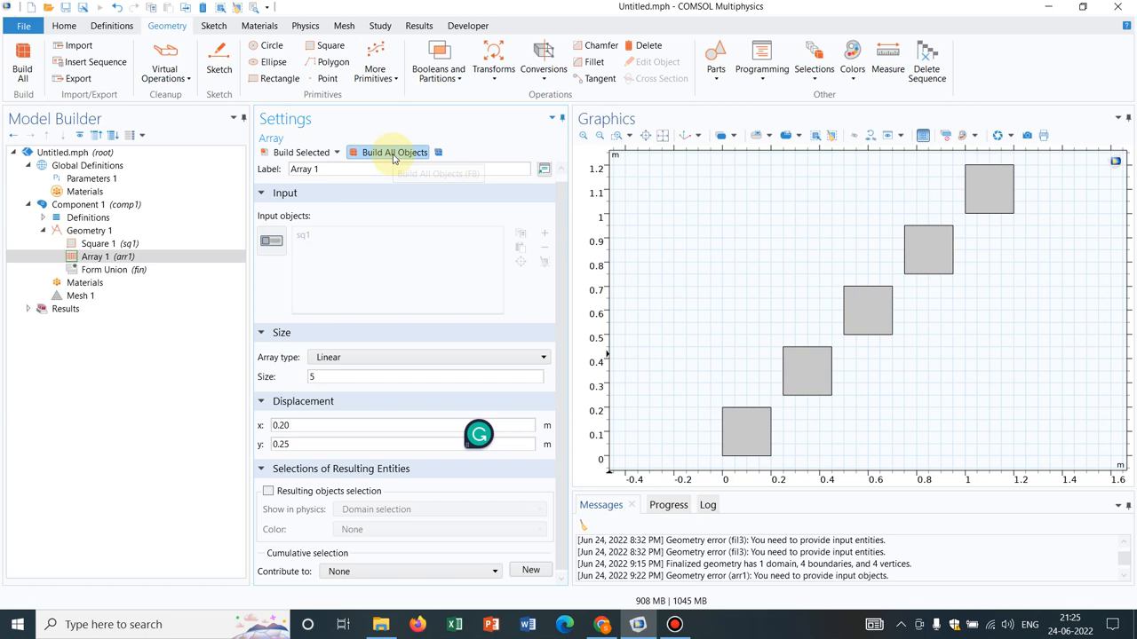
Build the diagonal array, then raise its size from 5 to 10 copies.
click(394, 152)
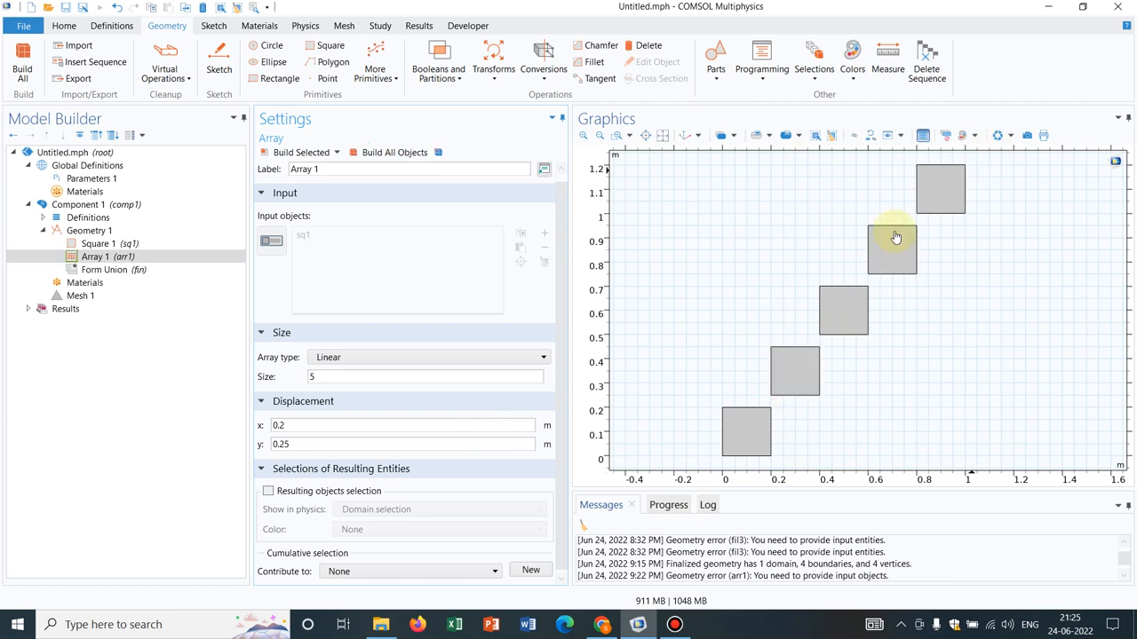
click(425, 377)
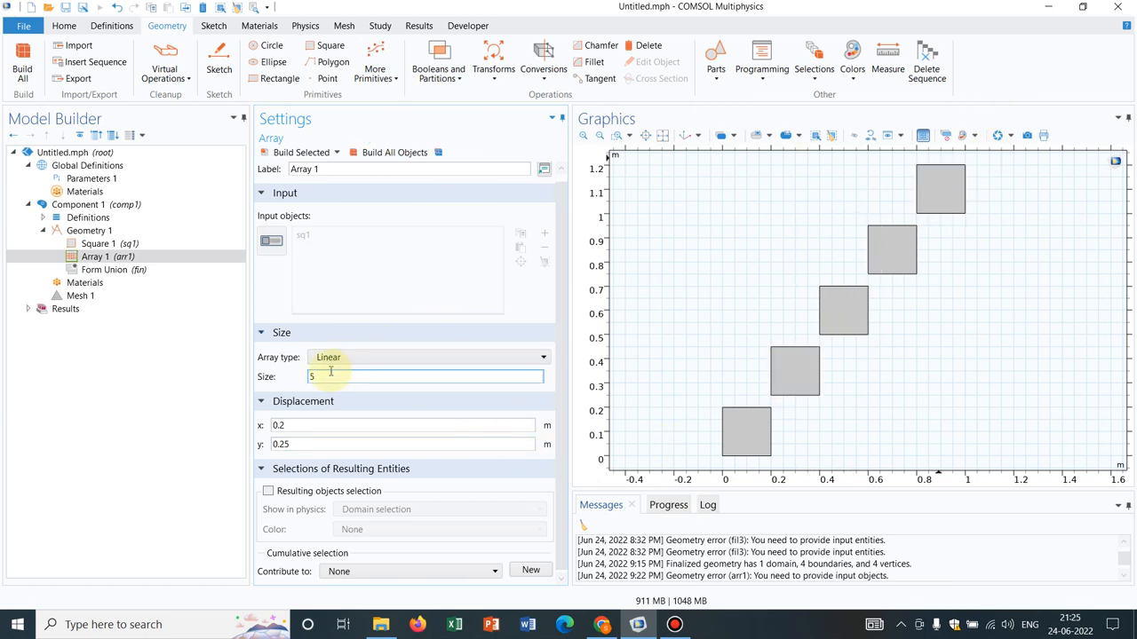
click(426, 377)
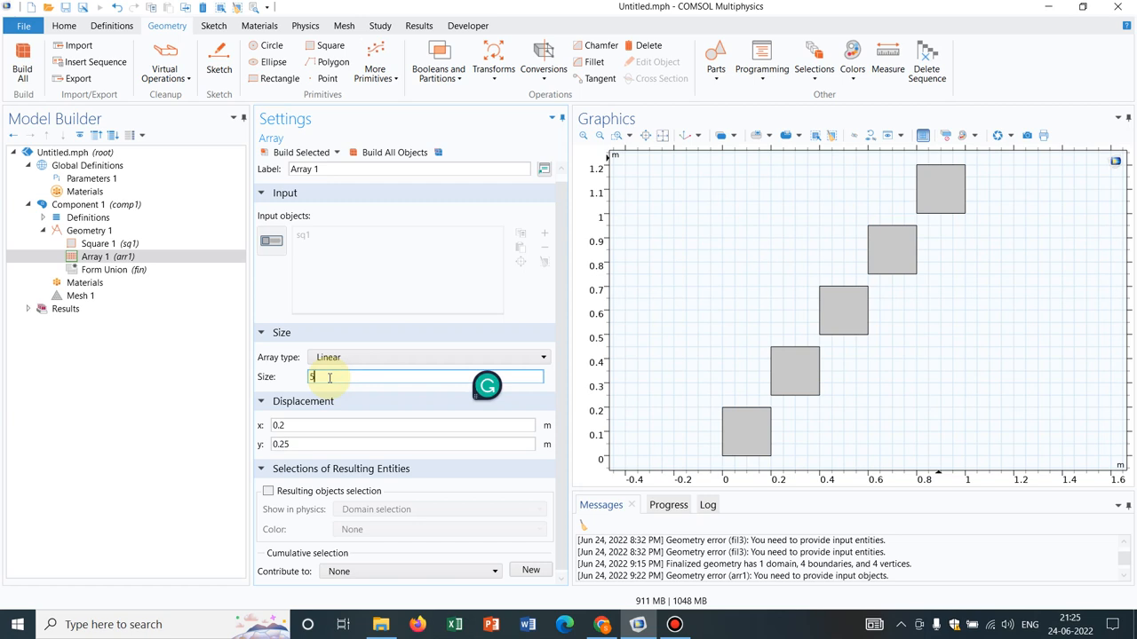
text(10)
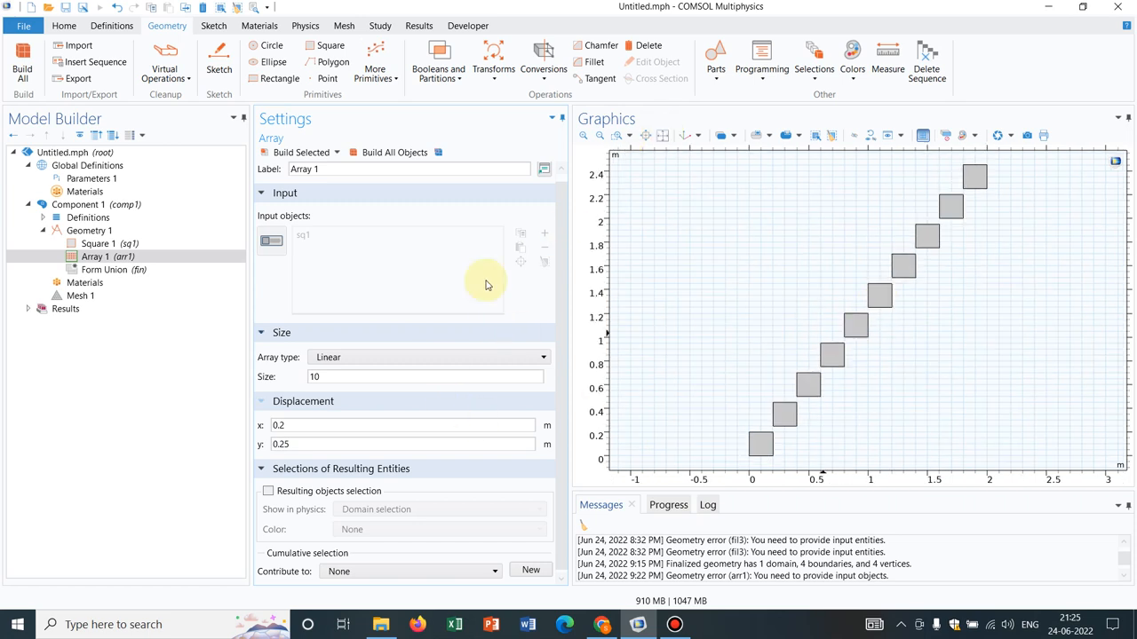
mouse_move(140, 366)
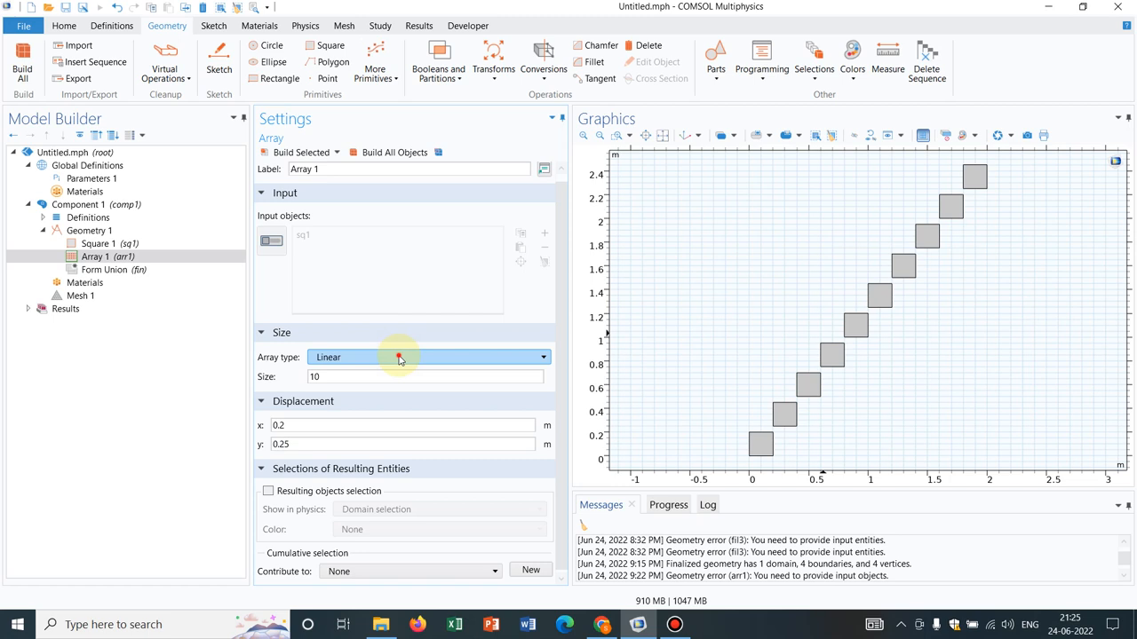
Switch Array 1 to a rectangular grid of size 8 and build it.
click(430, 357)
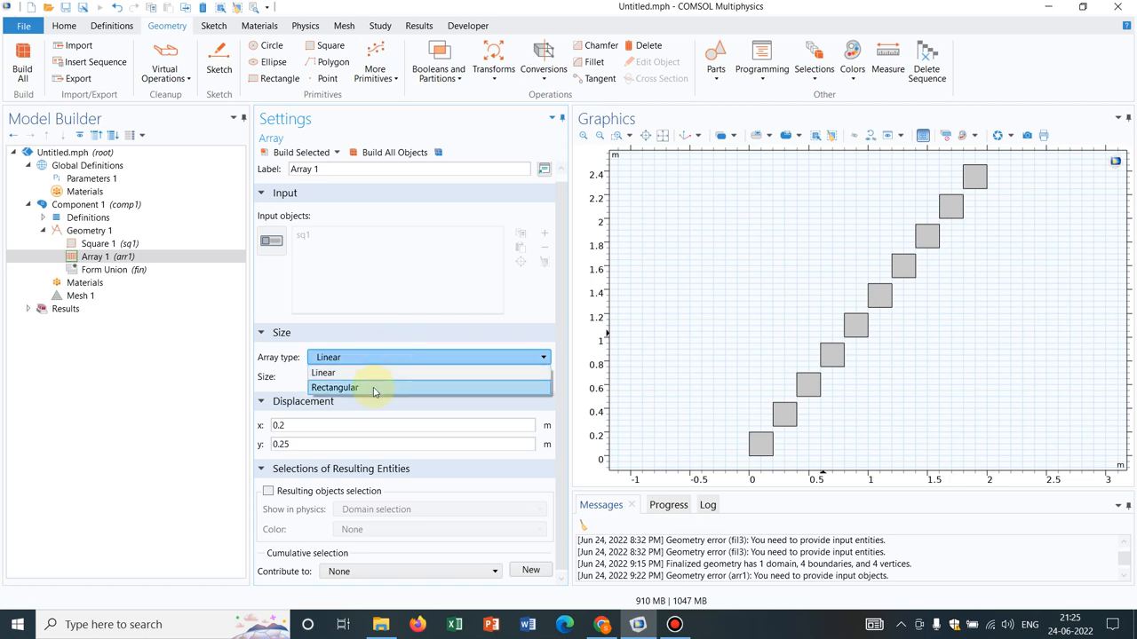
click(334, 387)
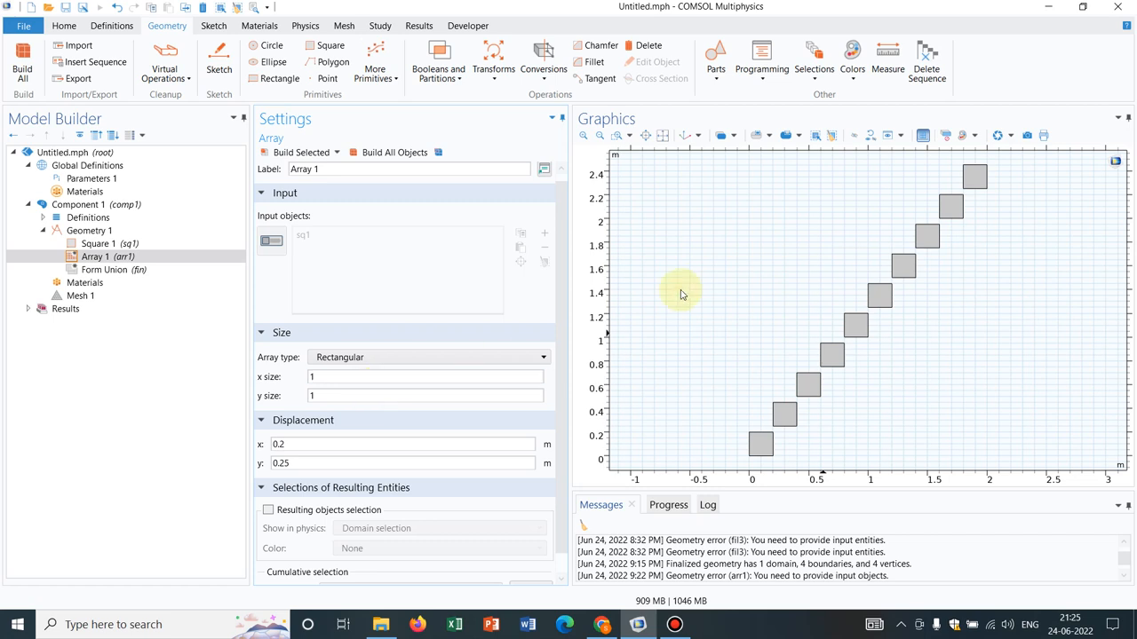
mouse_move(1116, 434)
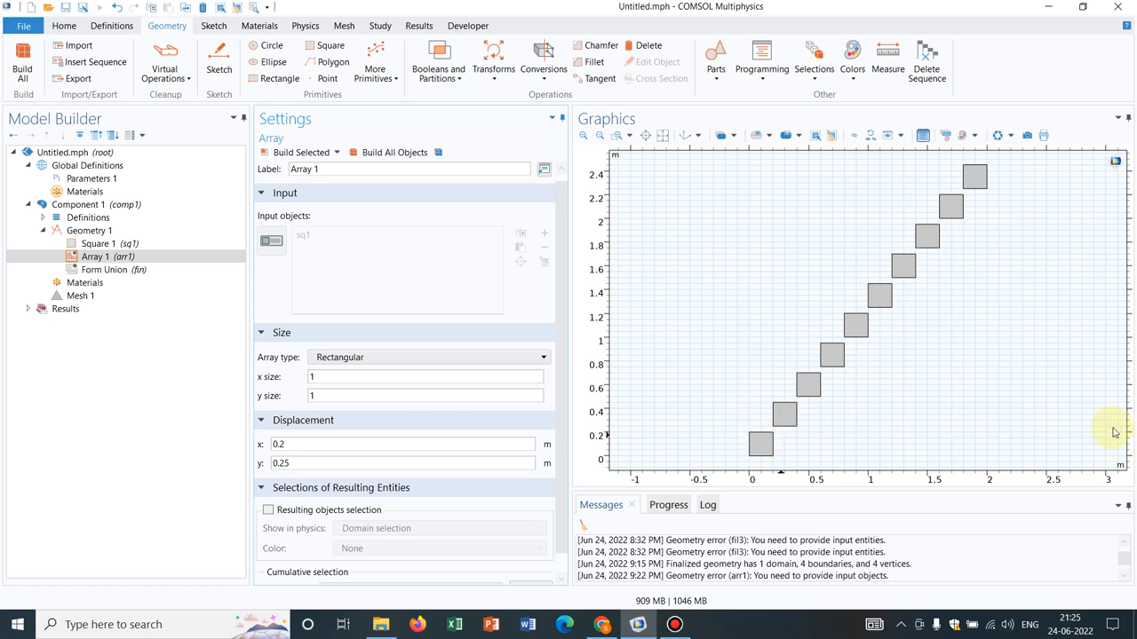
mouse_move(757, 359)
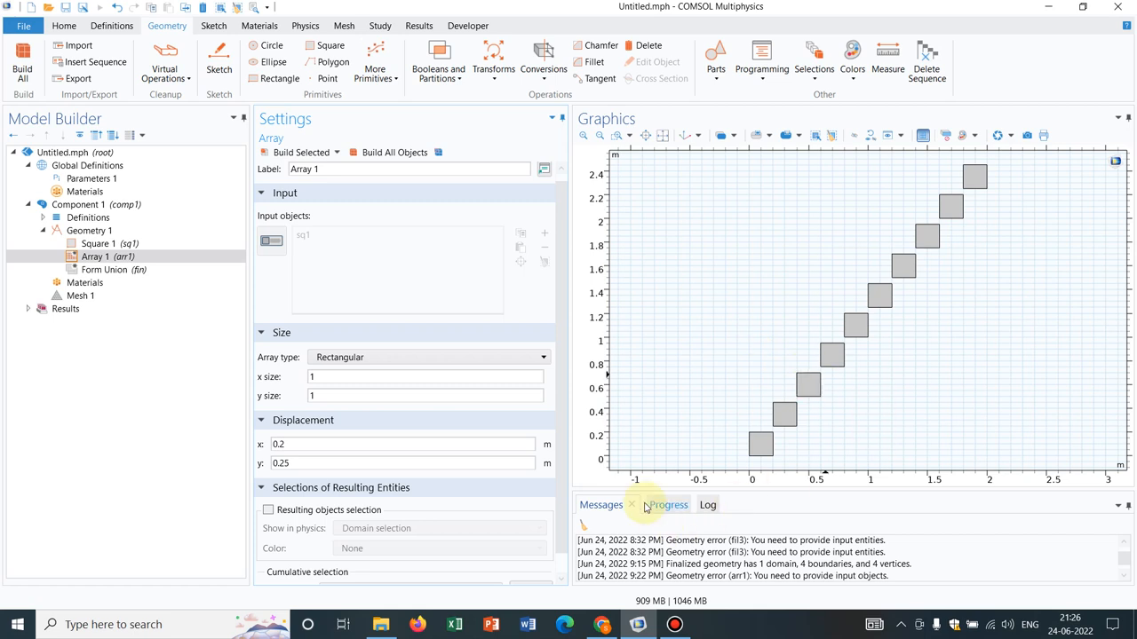
click(424, 377)
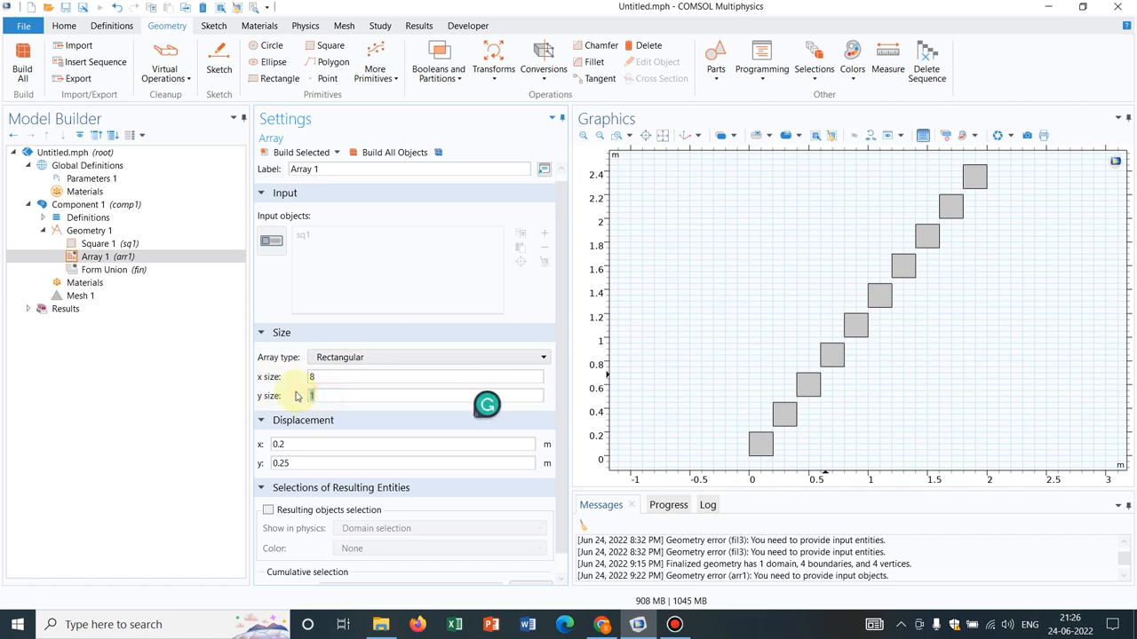
text(8)
click(403, 444)
text(5)
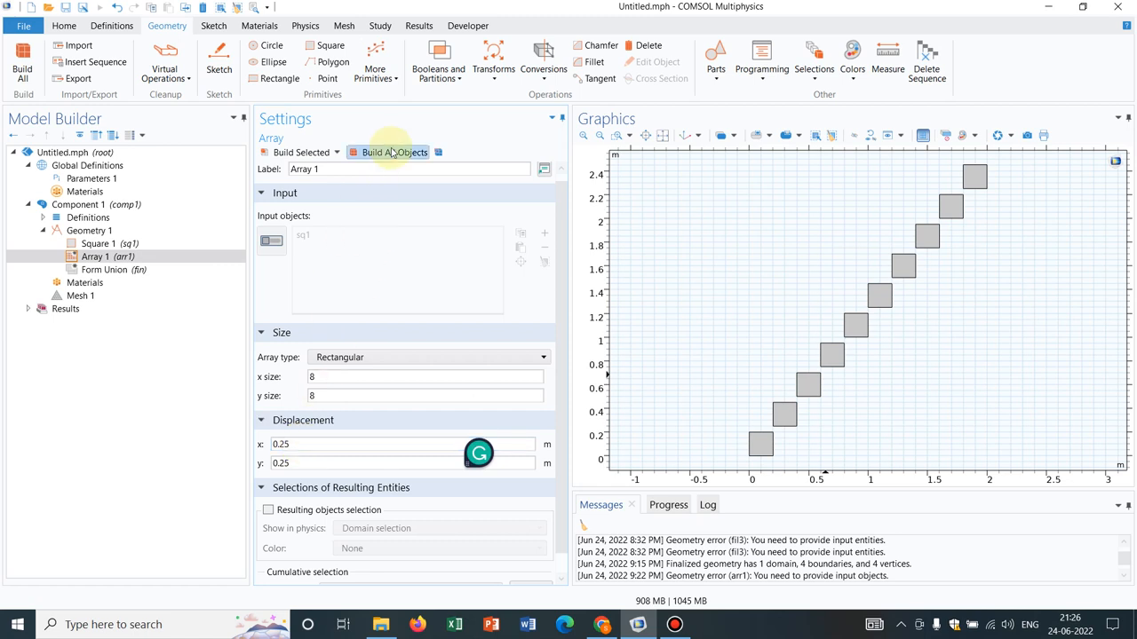
click(387, 153)
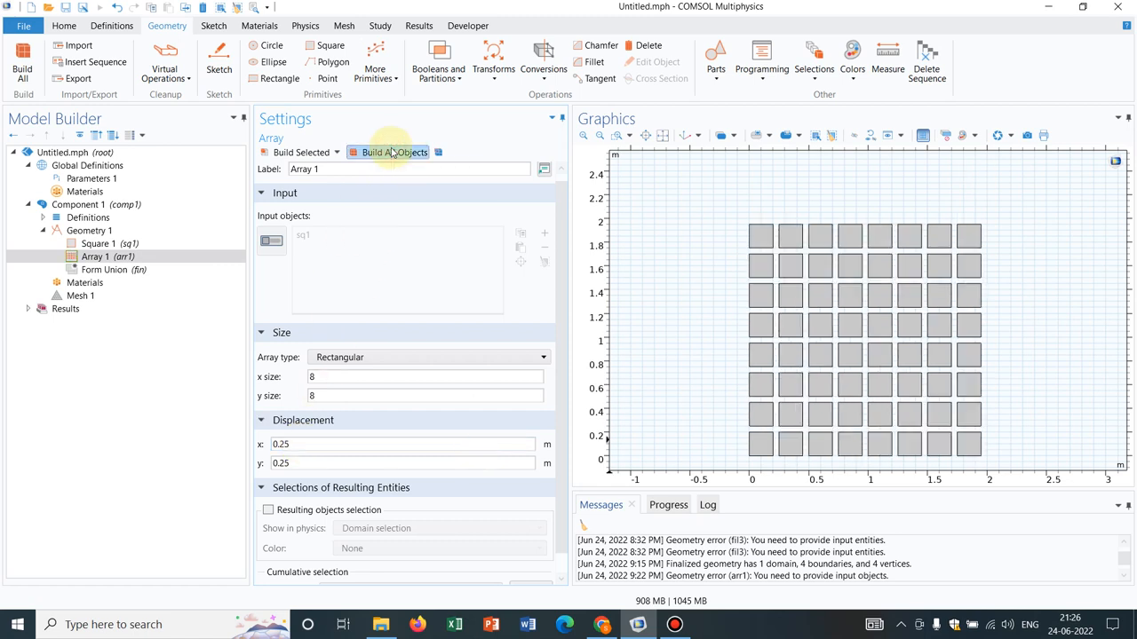
click(394, 152)
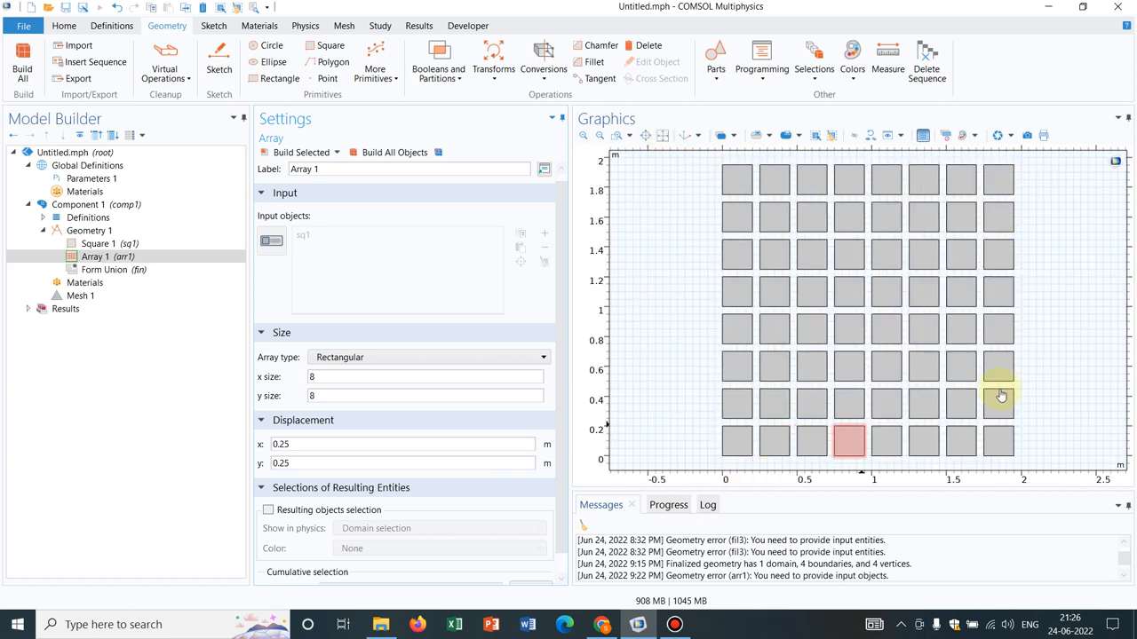
Set the grid's y size to 4 rows and rebuild the geometry.
click(425, 396)
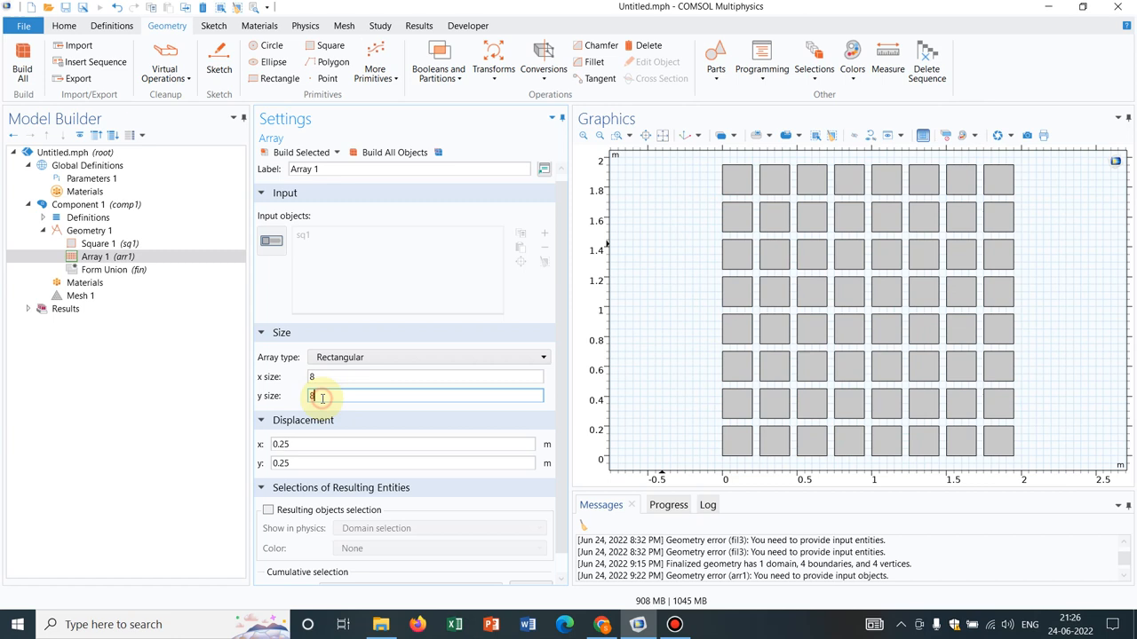
text(4)
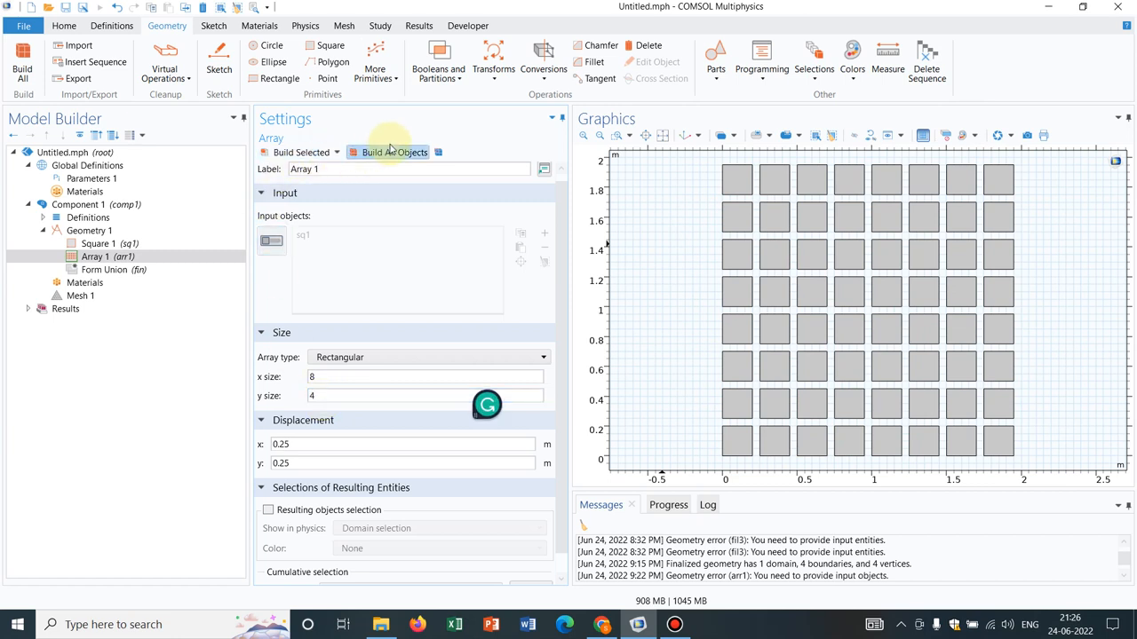
click(394, 153)
text(8)
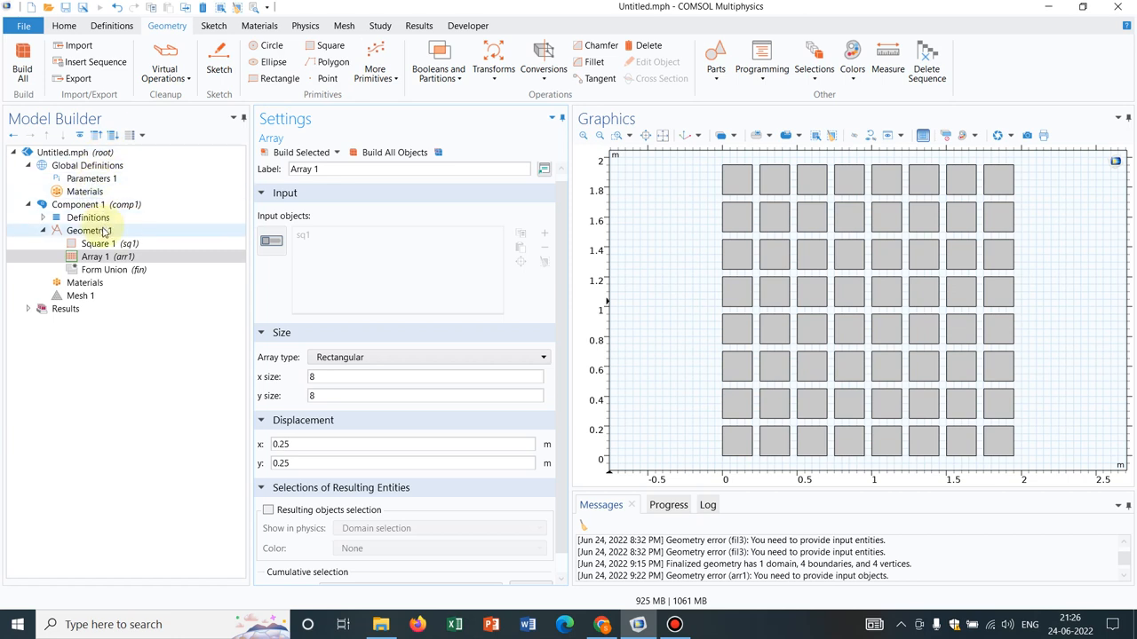
Delete Array 1 from the geometry sequence and confirm.
click(95, 256)
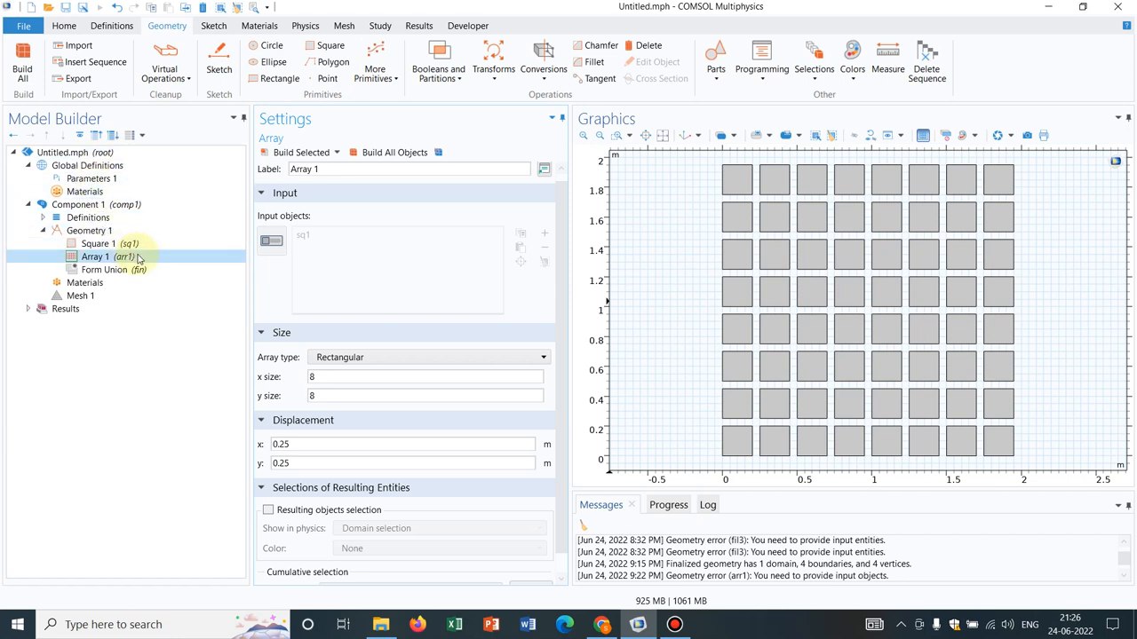
right_click(96, 256)
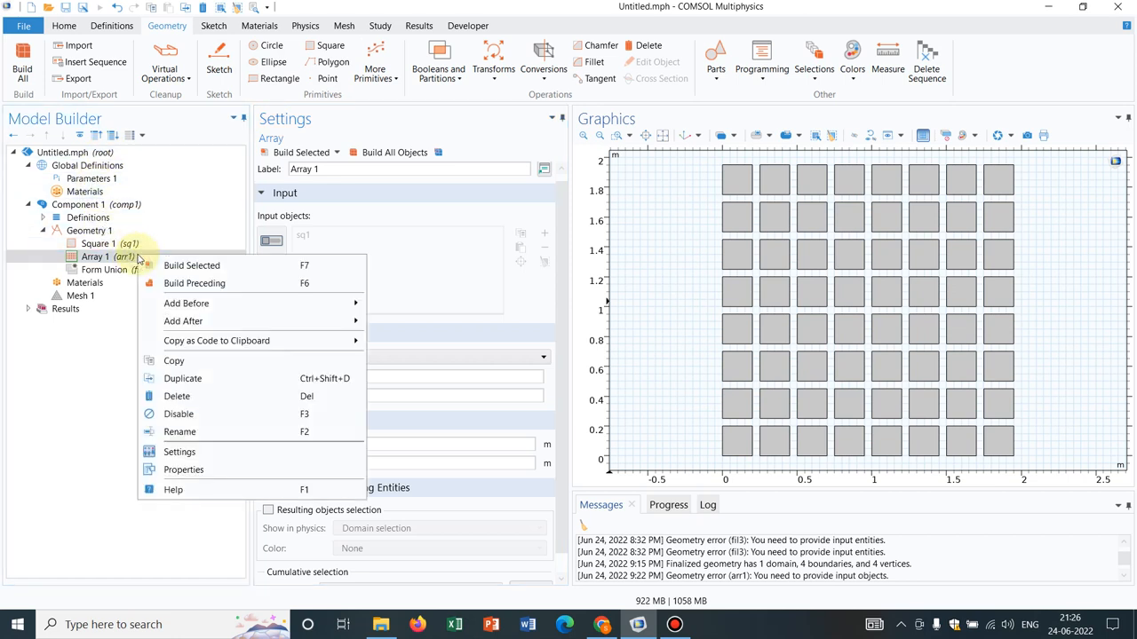
click(176, 396)
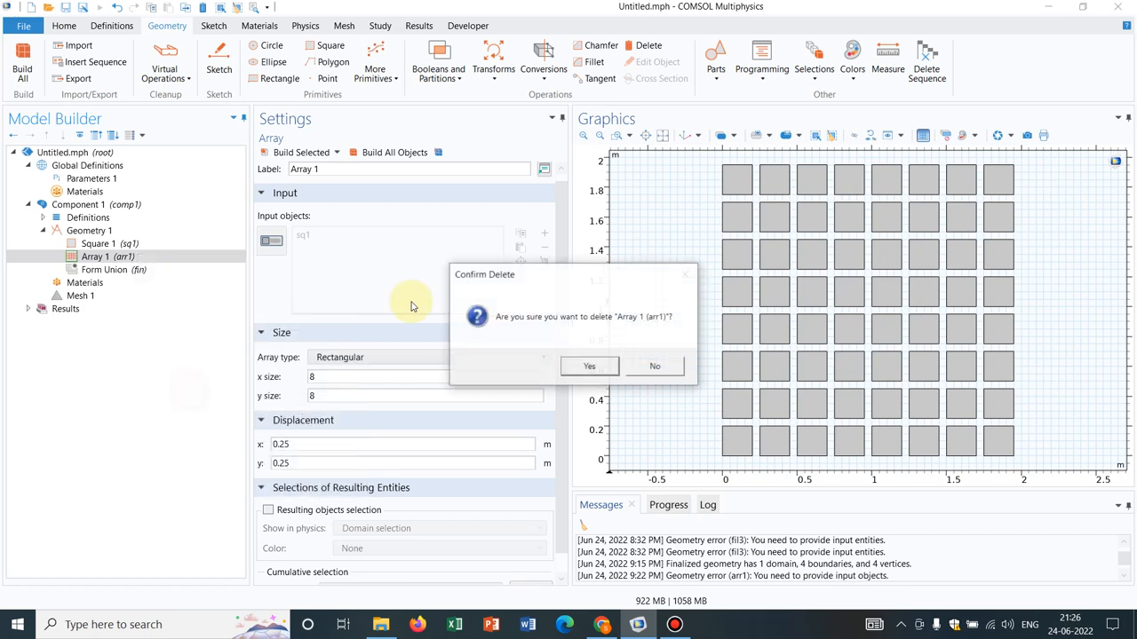
click(589, 366)
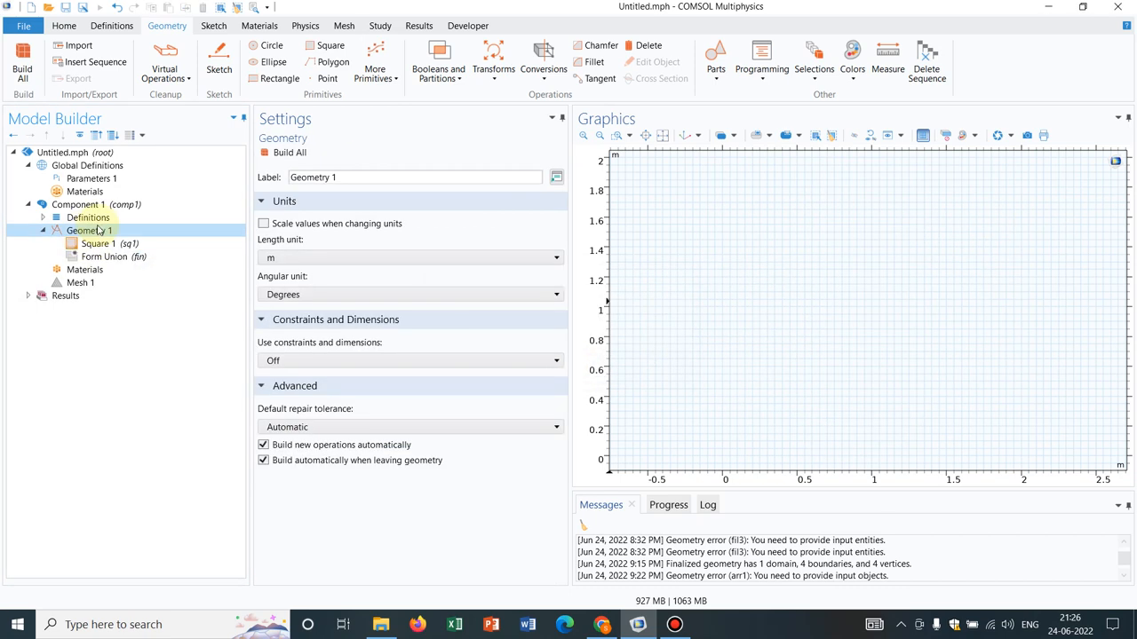
Add Mirror 1 on the square, trying reflection-point values before settling on 0.25, and build.
right_click(89, 231)
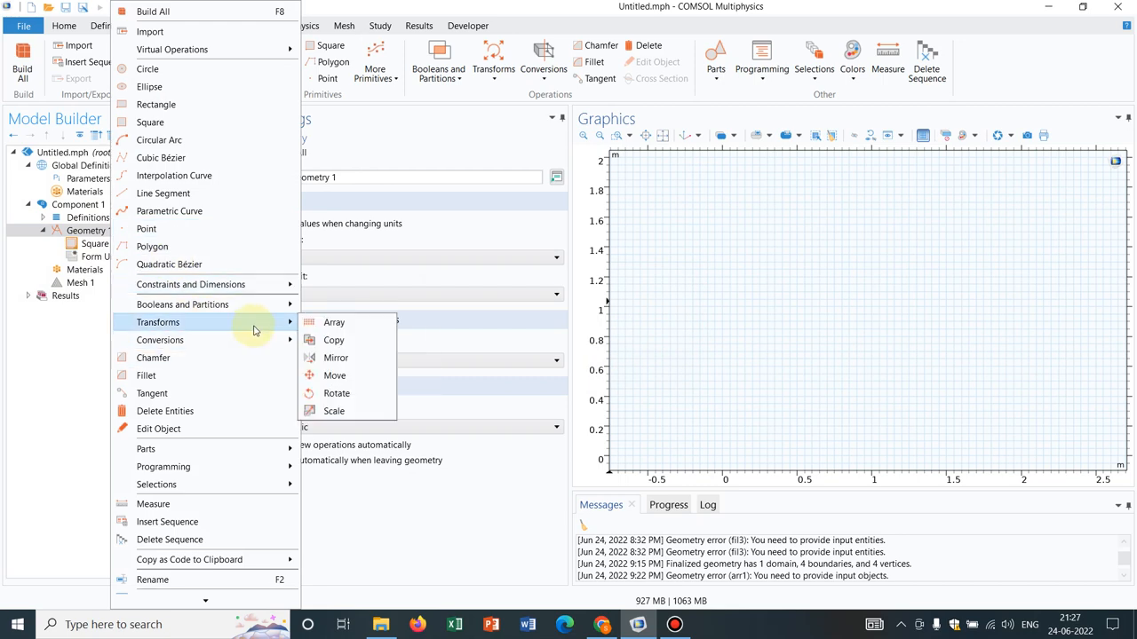
mouse_move(335, 357)
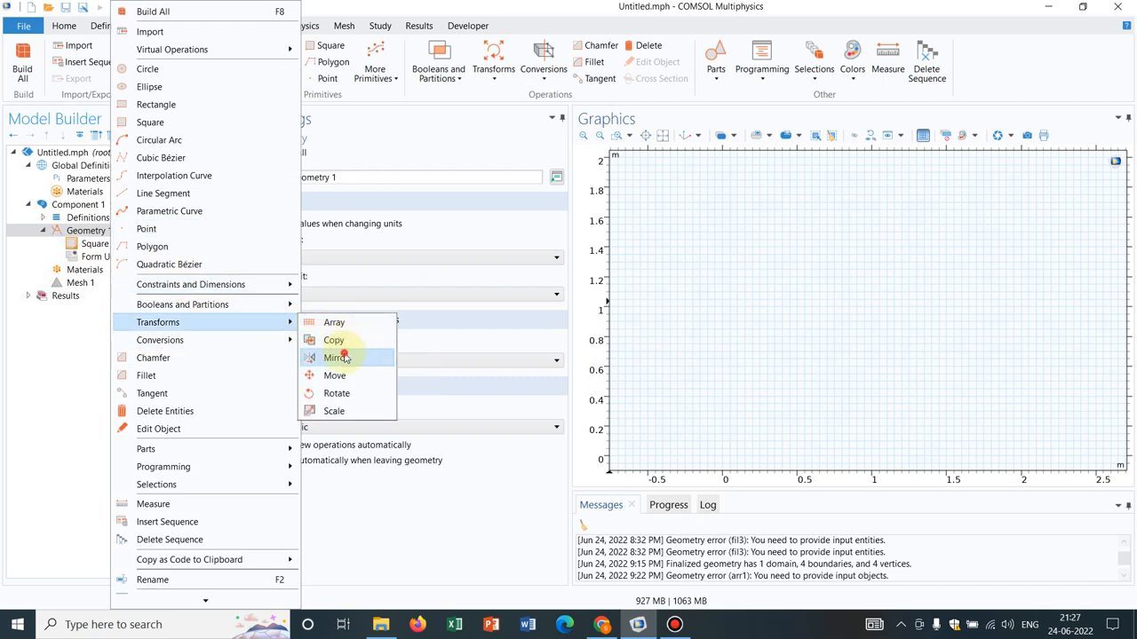
click(335, 357)
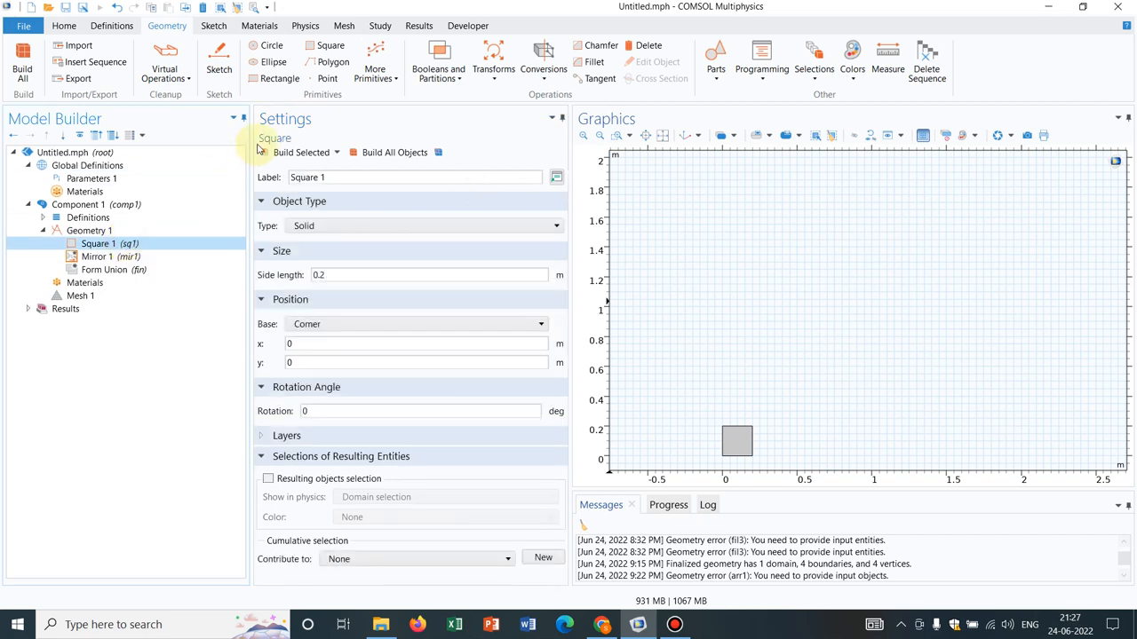
click(100, 256)
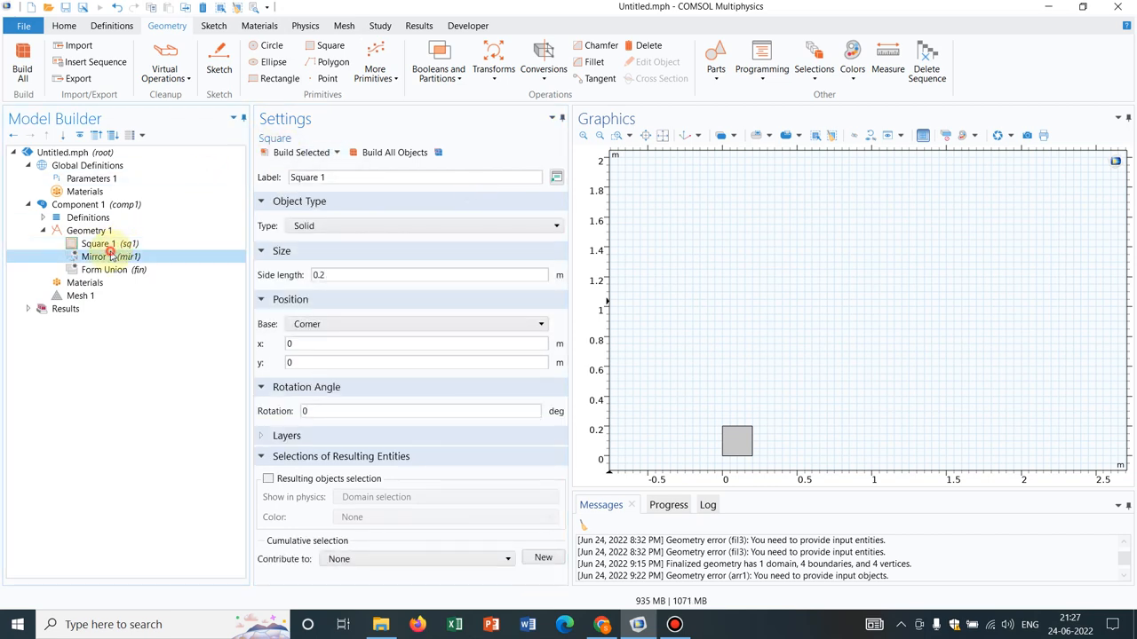
click(98, 256)
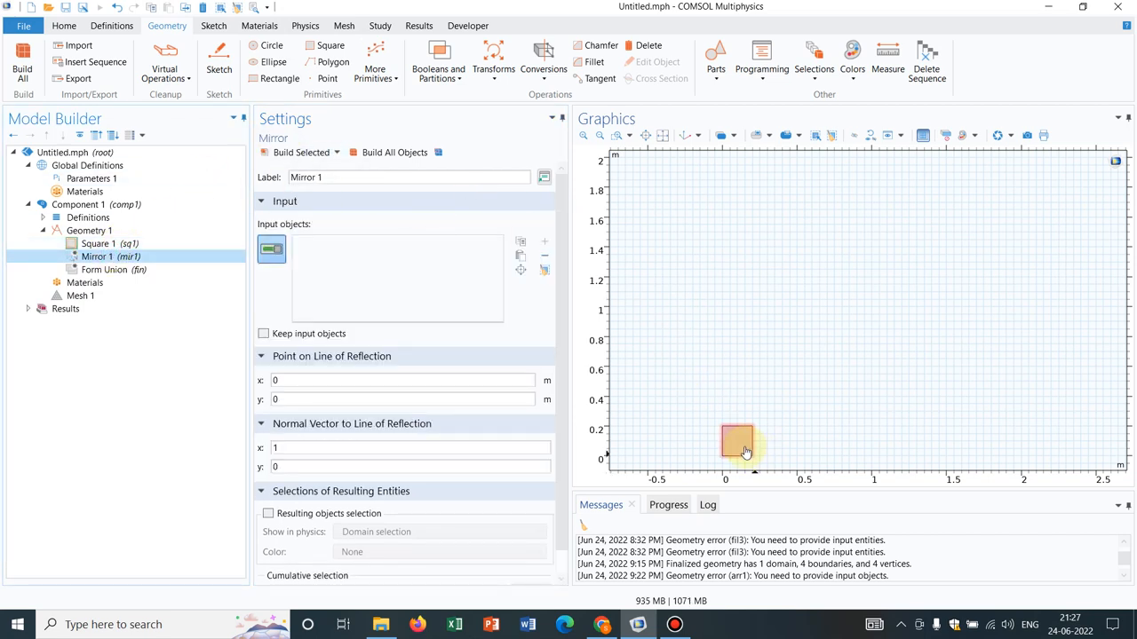
click(737, 440)
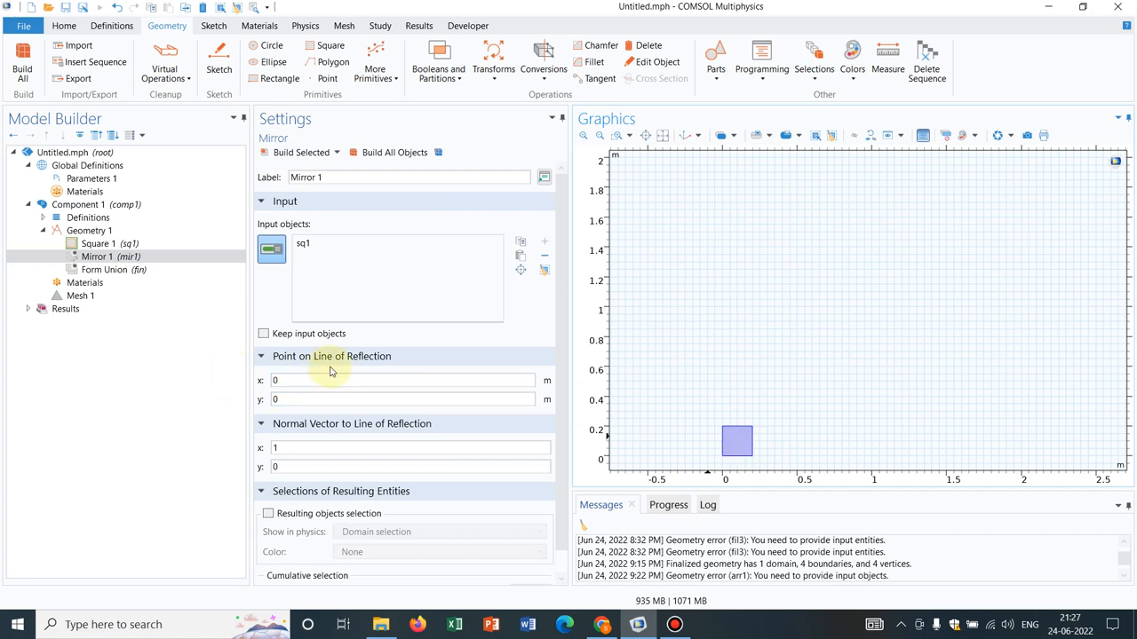
click(400, 380)
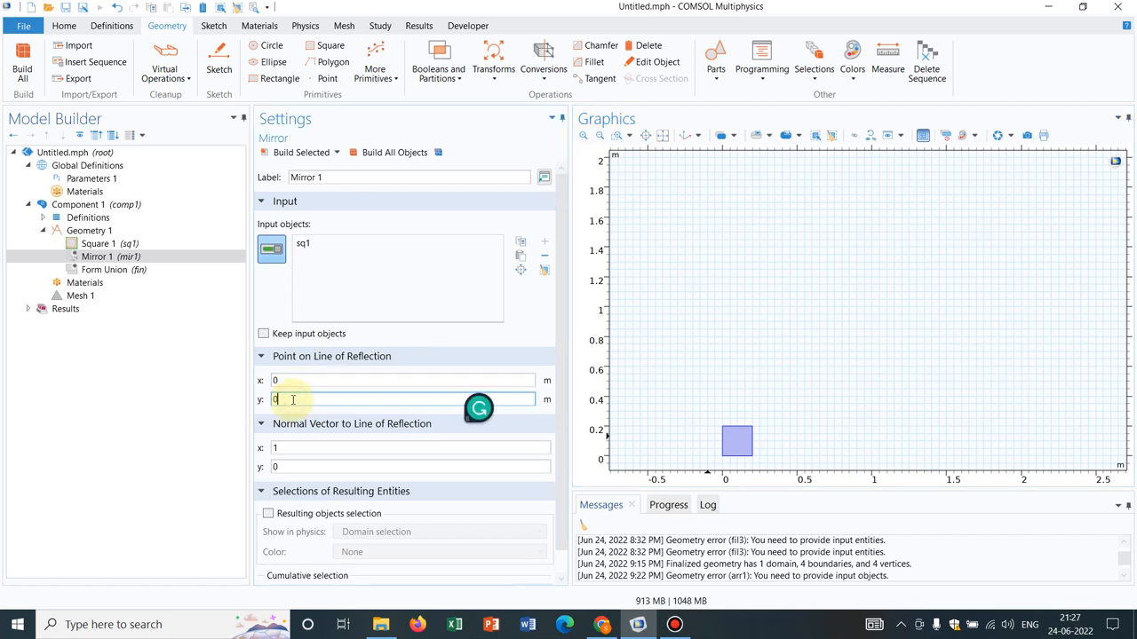
text(.1)
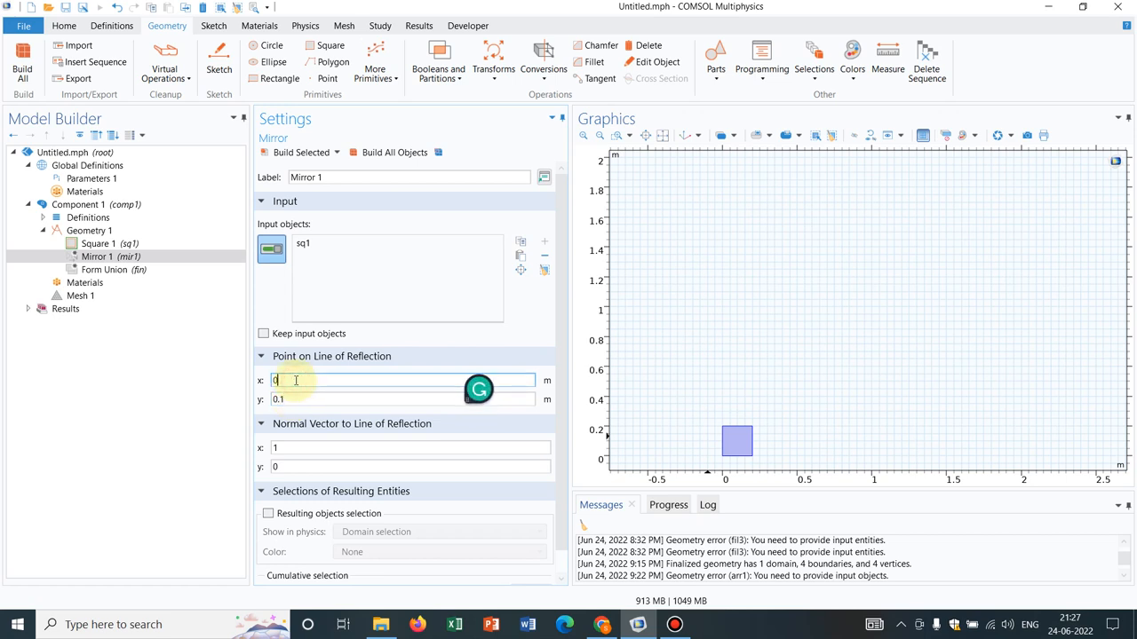
text(0.01)
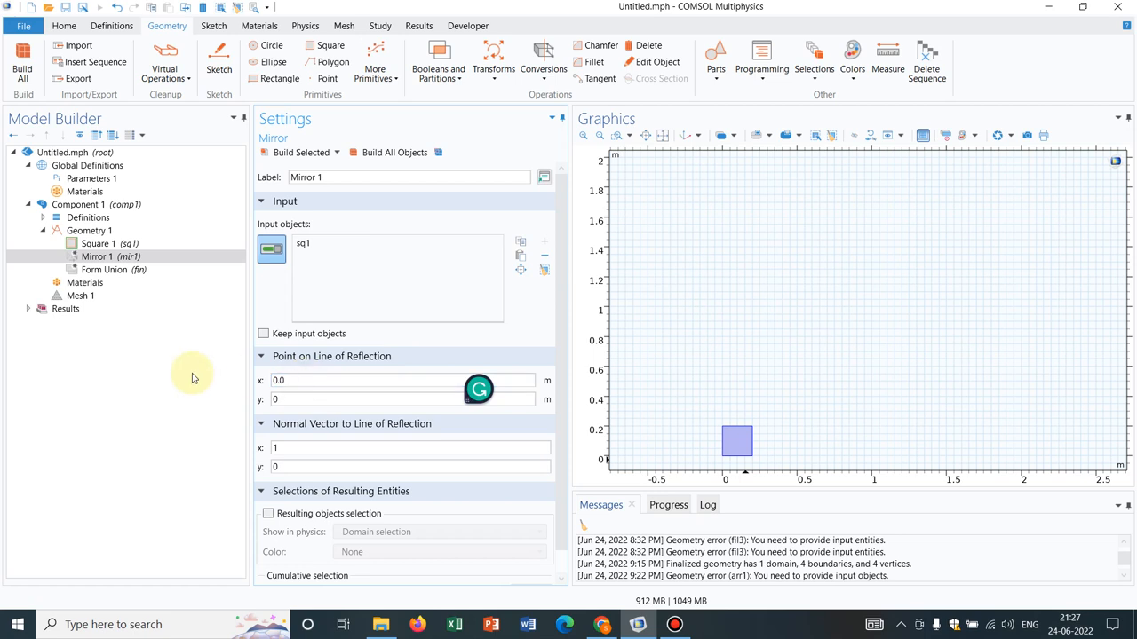
text(0.25)
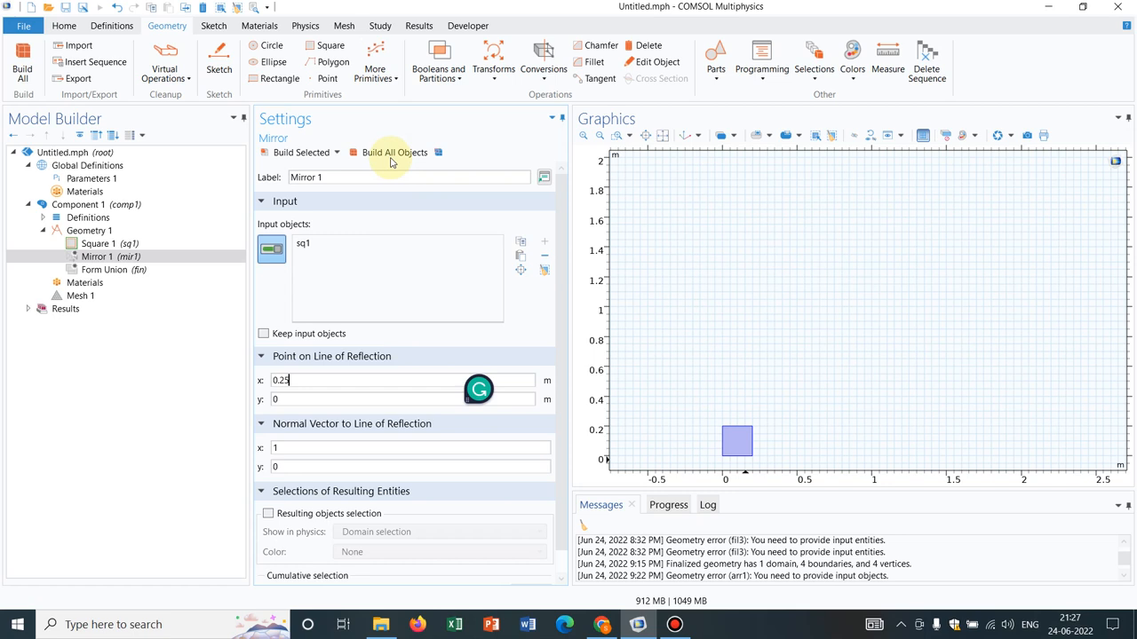
click(395, 153)
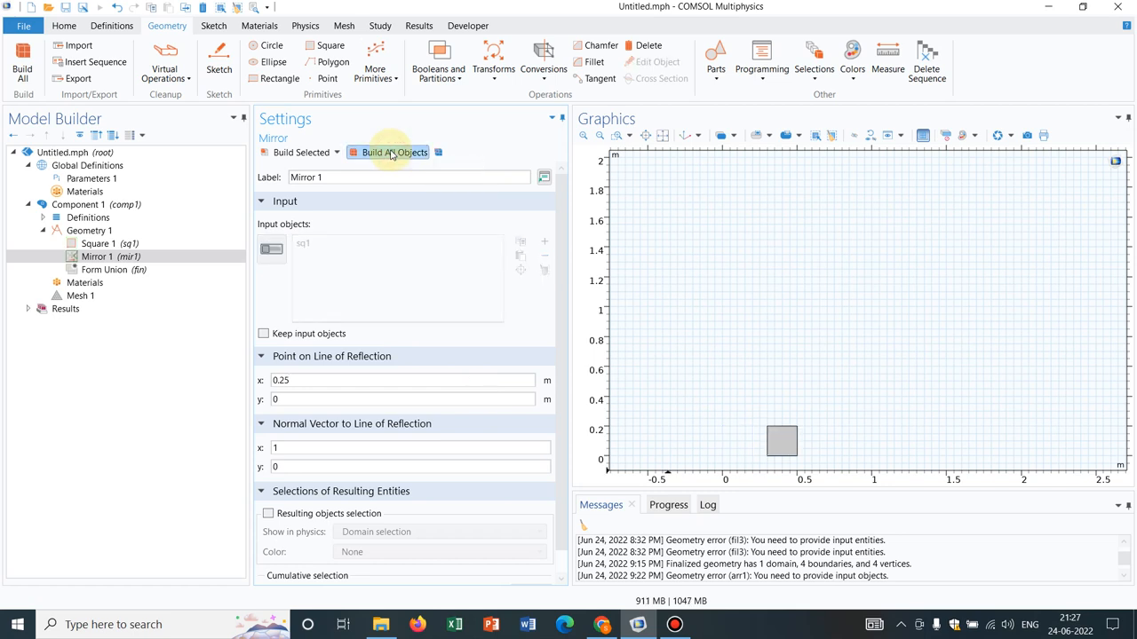
Keep the original square and adjust the reflection point (0.25, then 0.2), rebuilding each time.
click(262, 334)
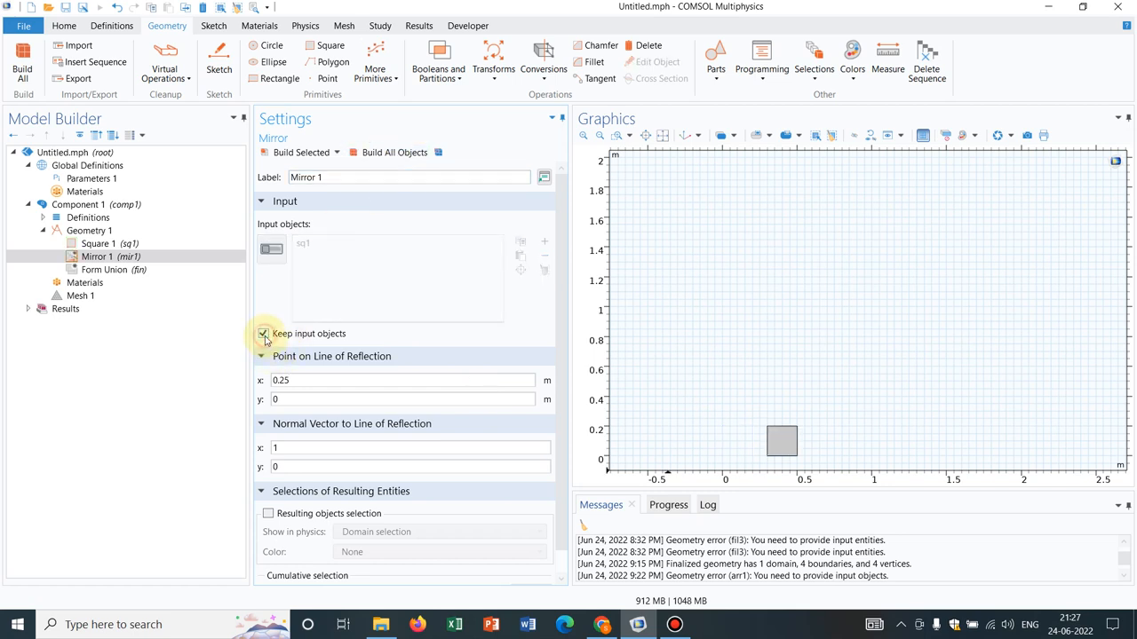
click(263, 334)
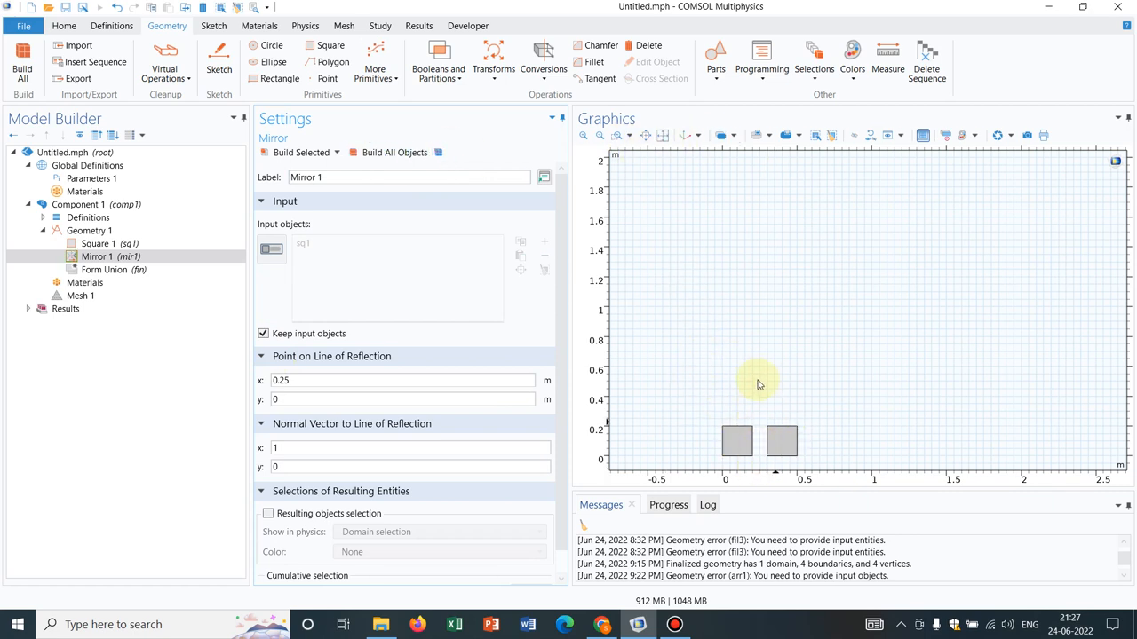
mouse_move(302, 379)
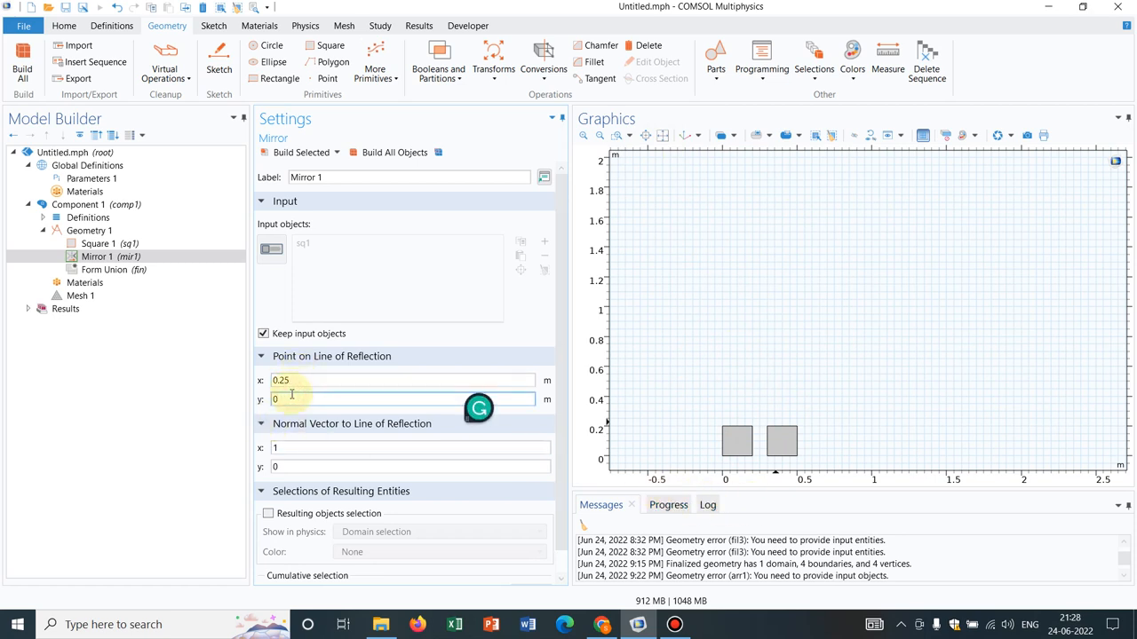
text(0.25)
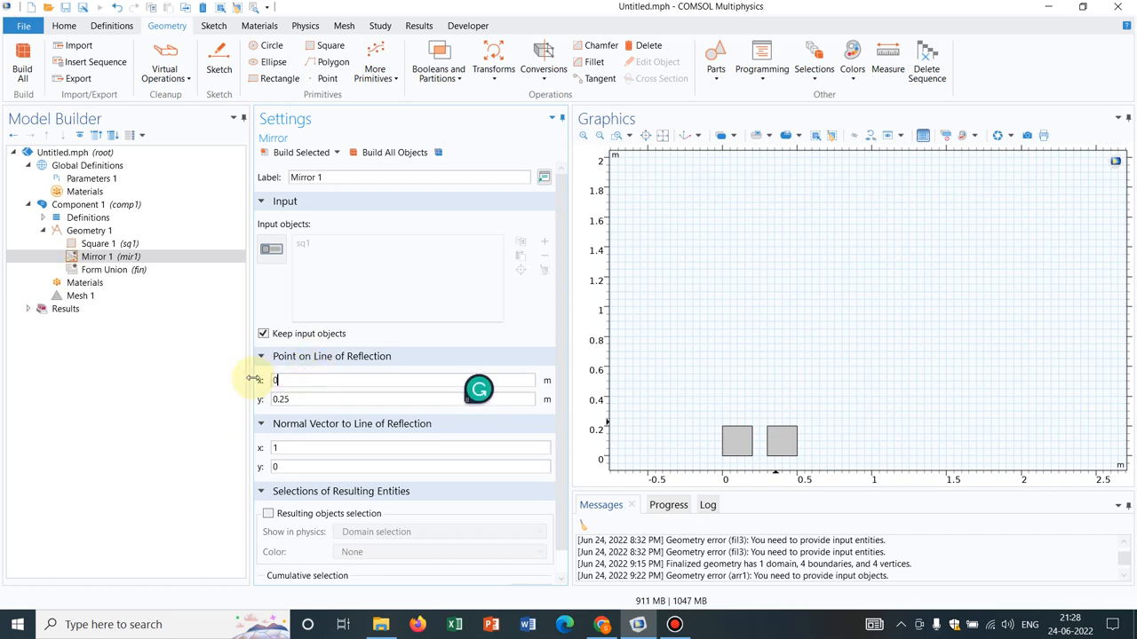
click(394, 152)
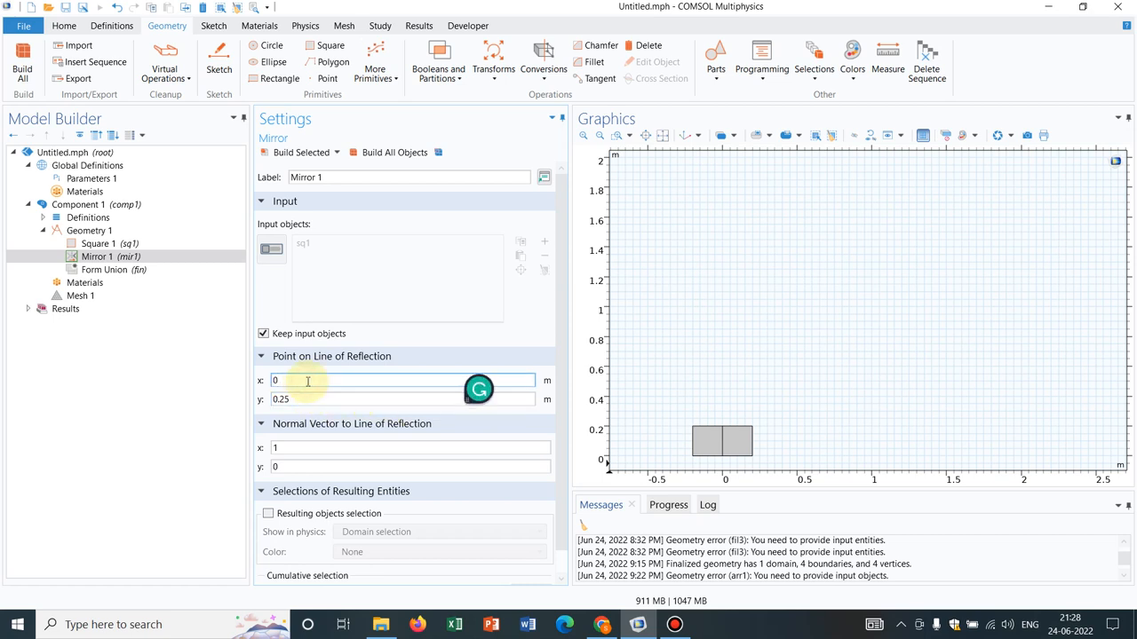
text(0.2)
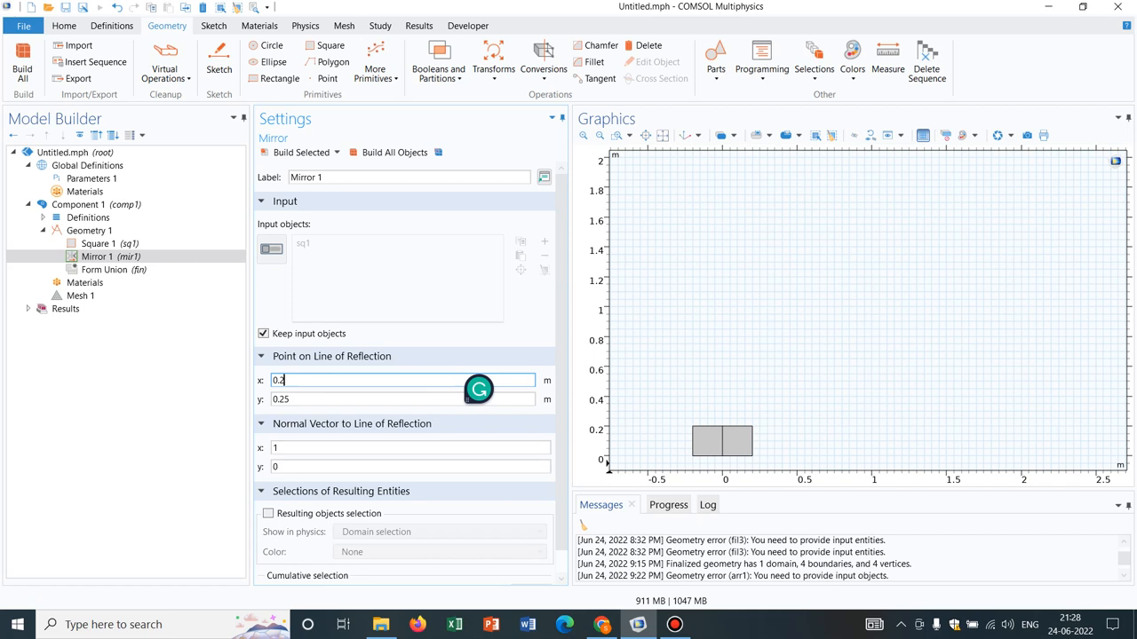
click(394, 152)
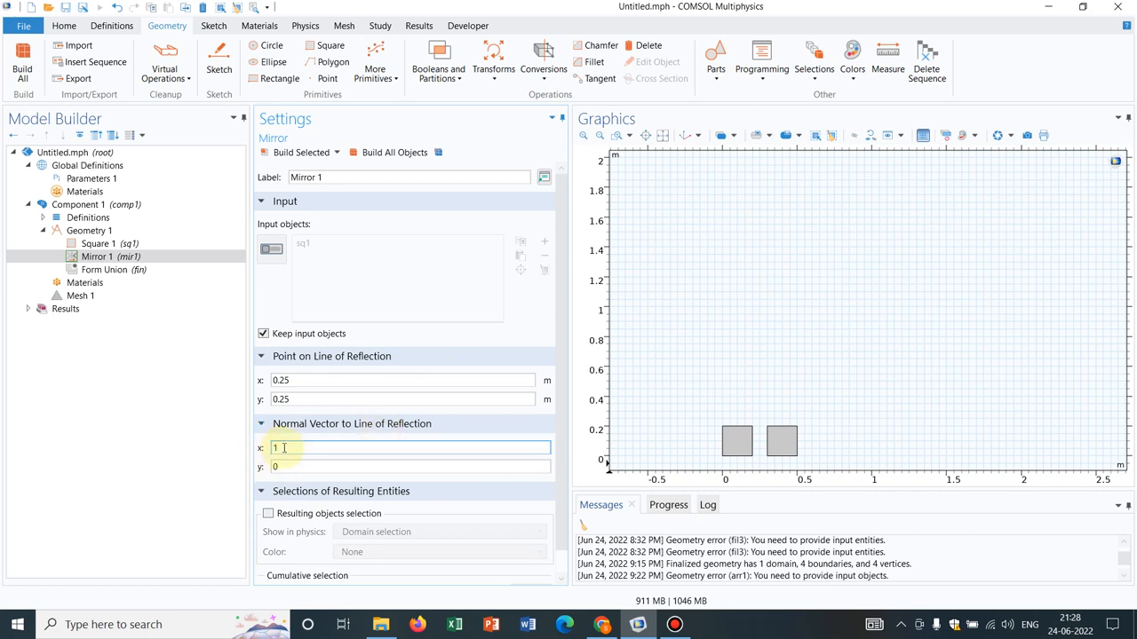
Zero the normal's x component, dismiss the error, set y to 1 and rebuild a vertical mirror.
text(0)
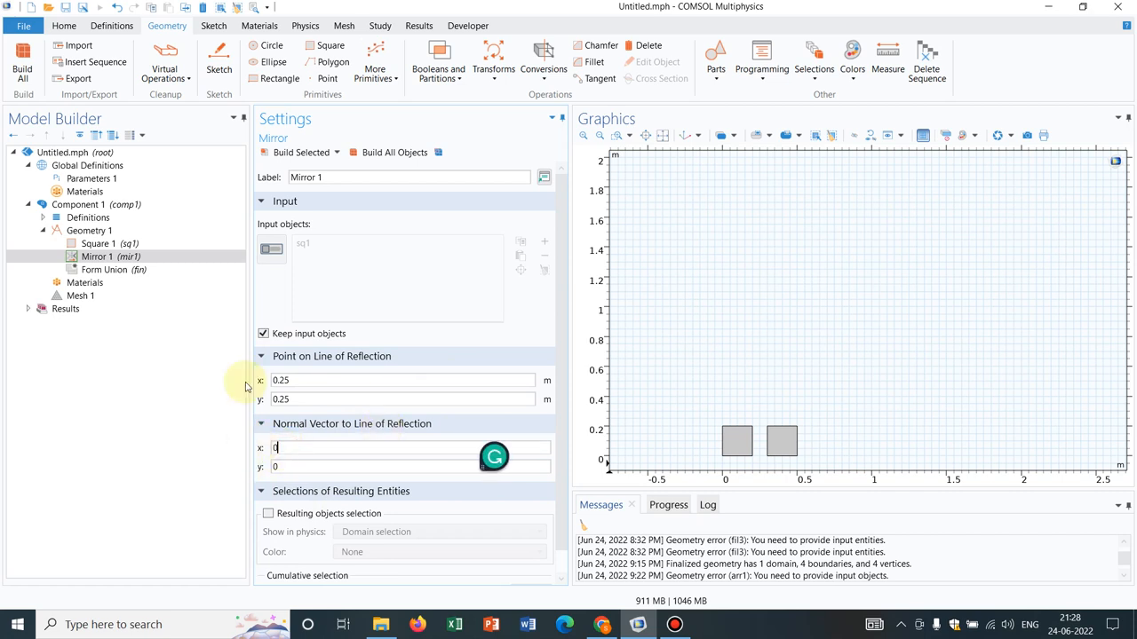
click(394, 153)
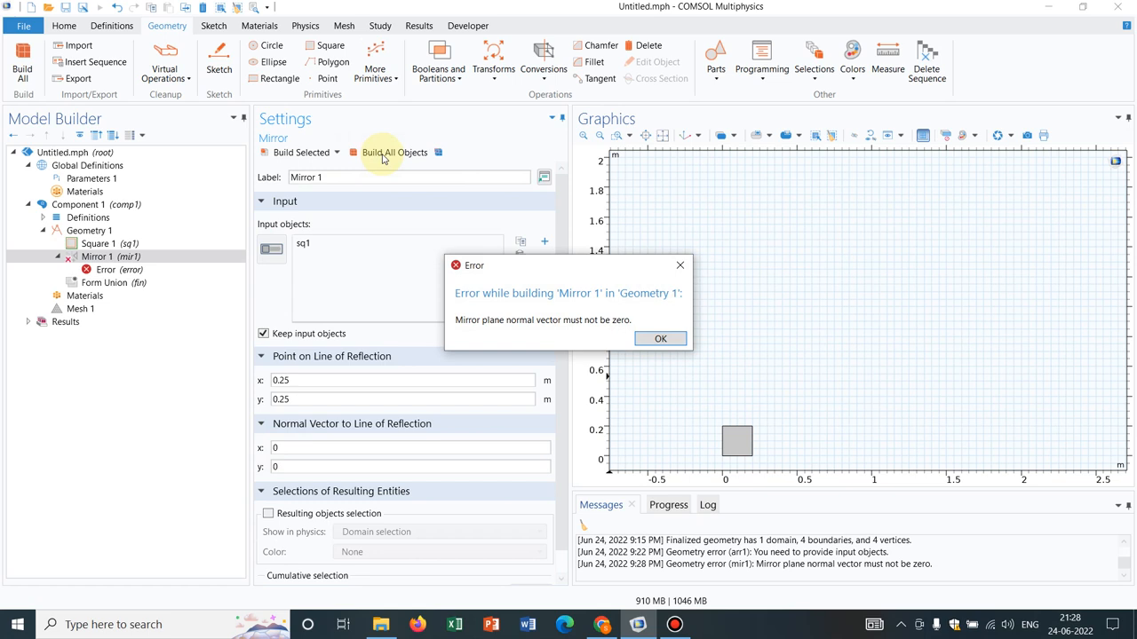
click(660, 338)
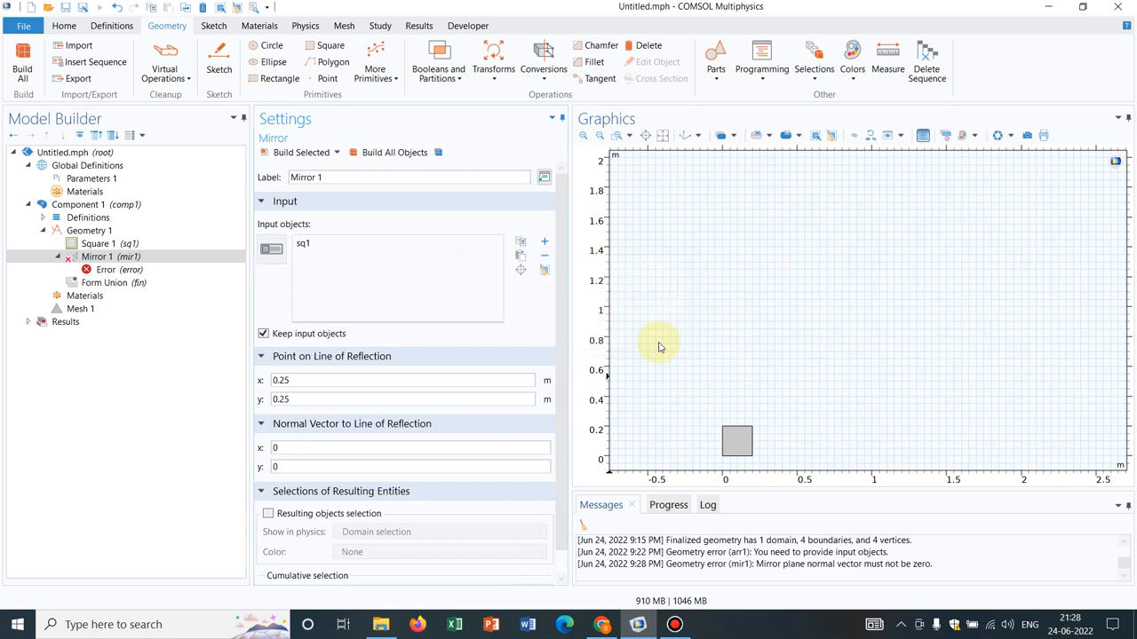
click(400, 467)
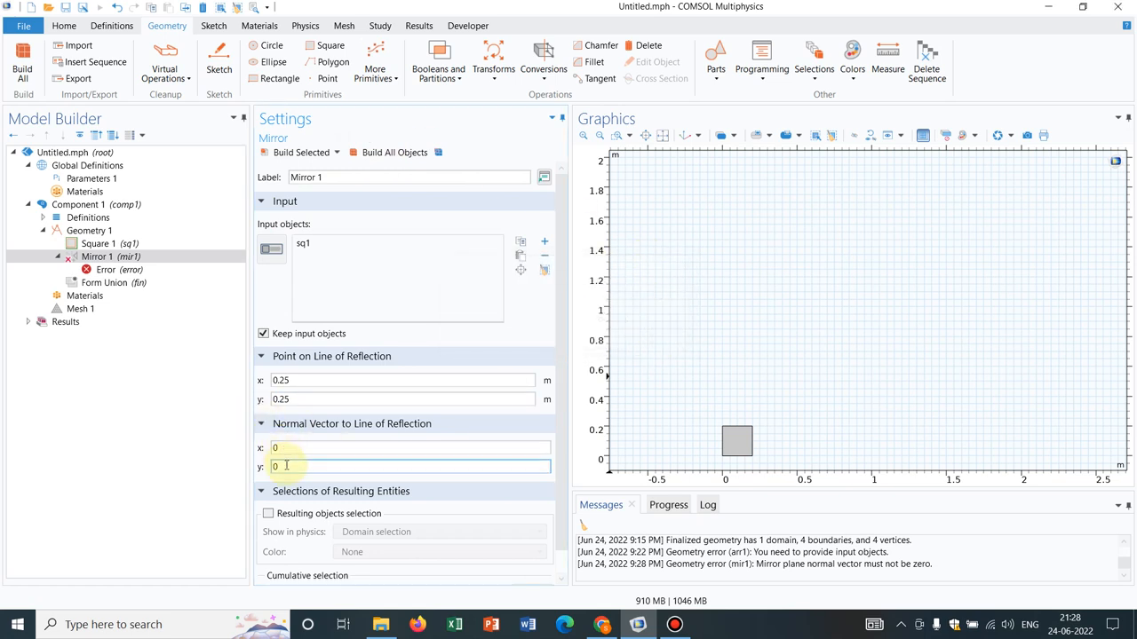
text(1)
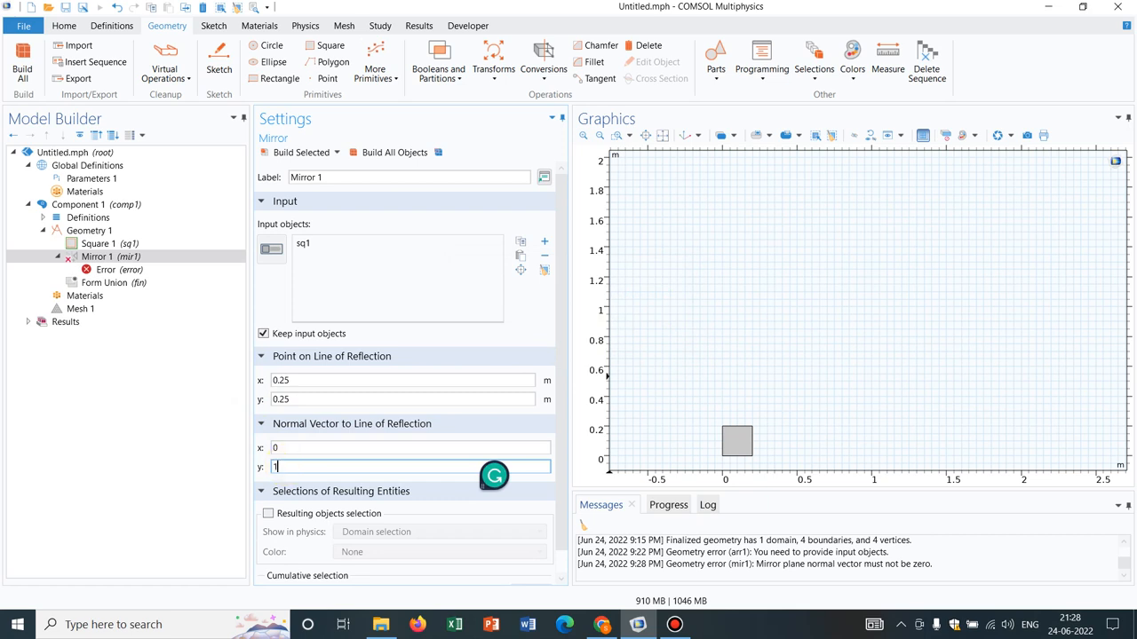
click(394, 152)
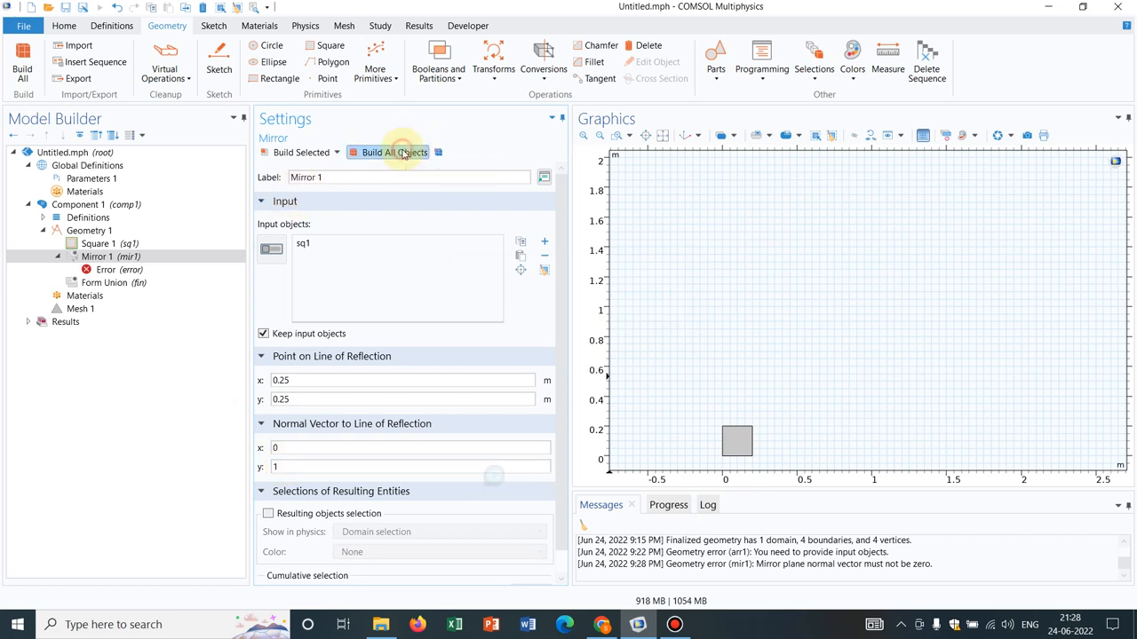
click(395, 153)
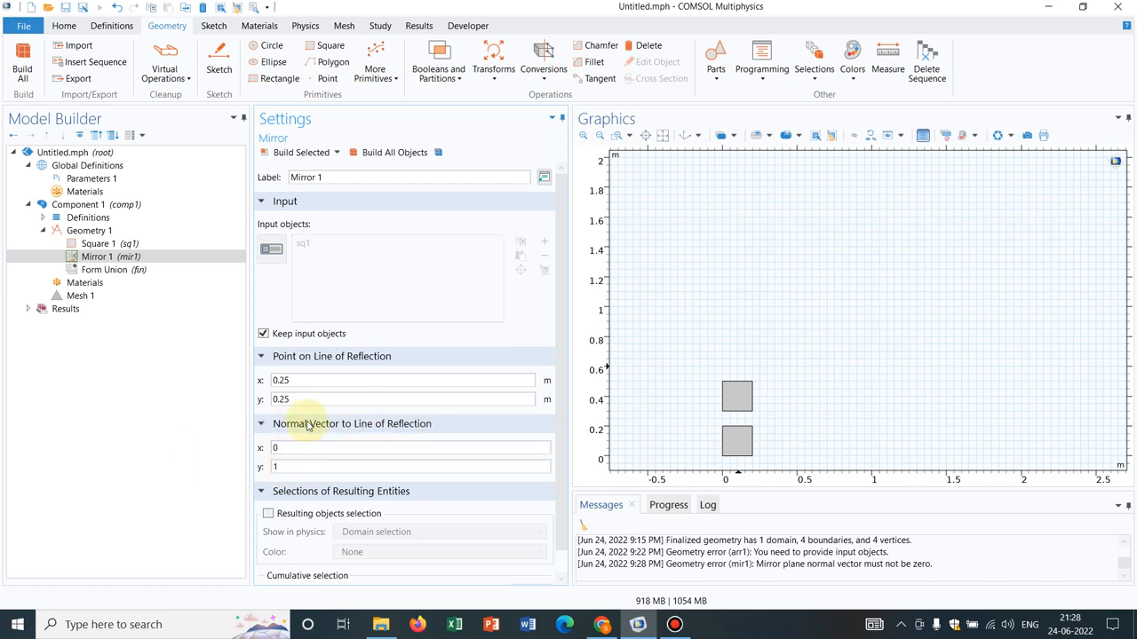
mouse_move(702, 453)
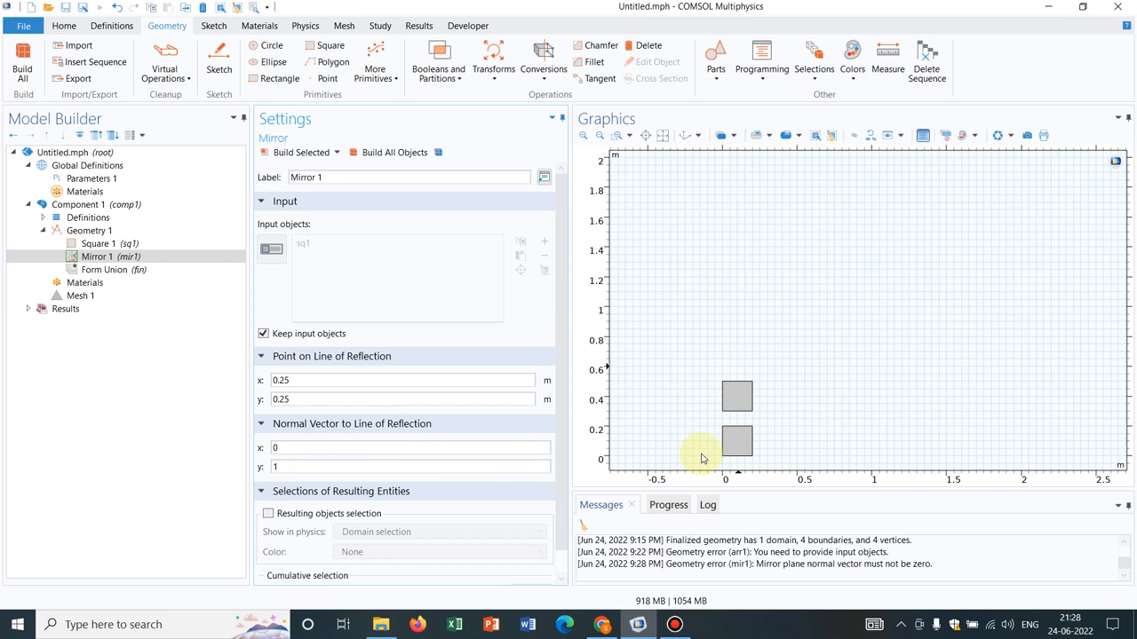
Set the normal vector to (1, 1) for a diagonal mirror, rebuild, and return to Geometry 1.
click(399, 447)
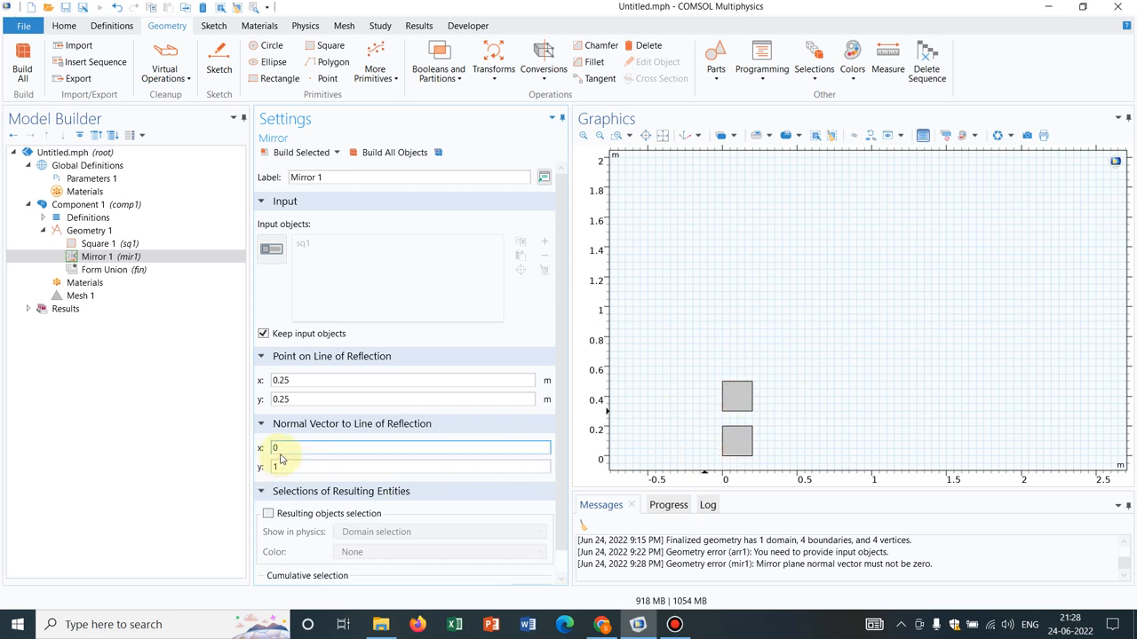
text(1)
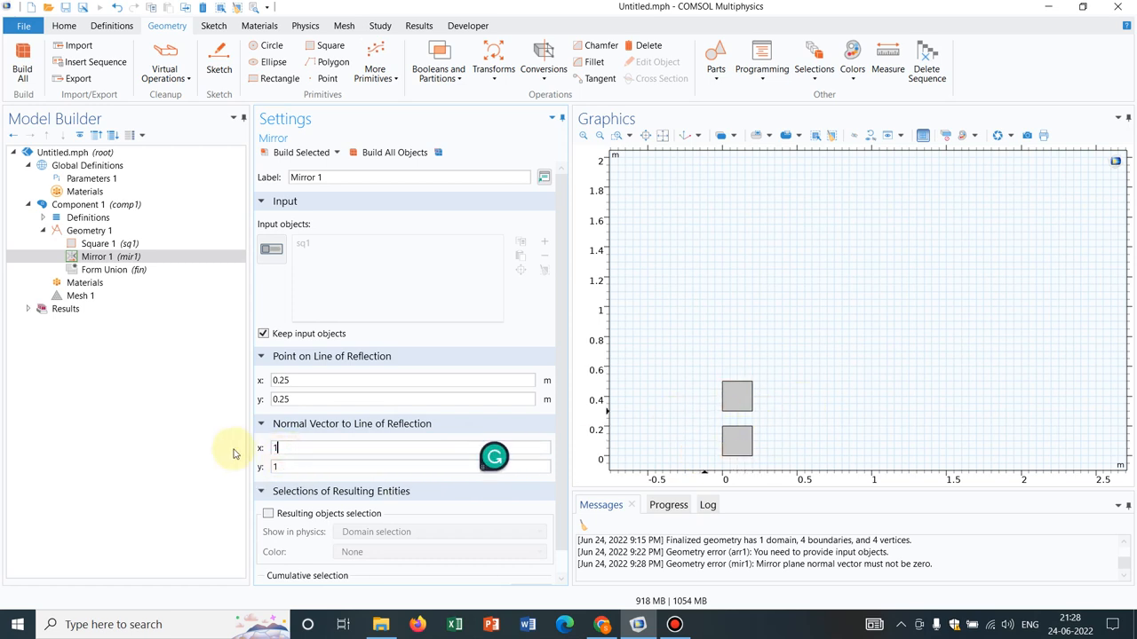
click(394, 153)
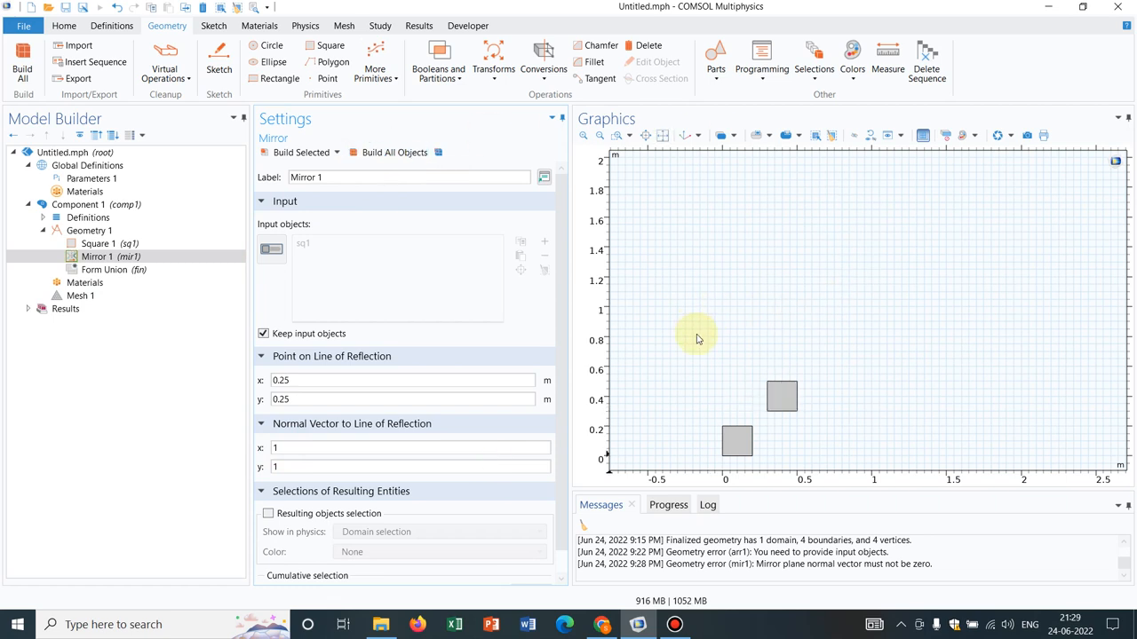
click(100, 244)
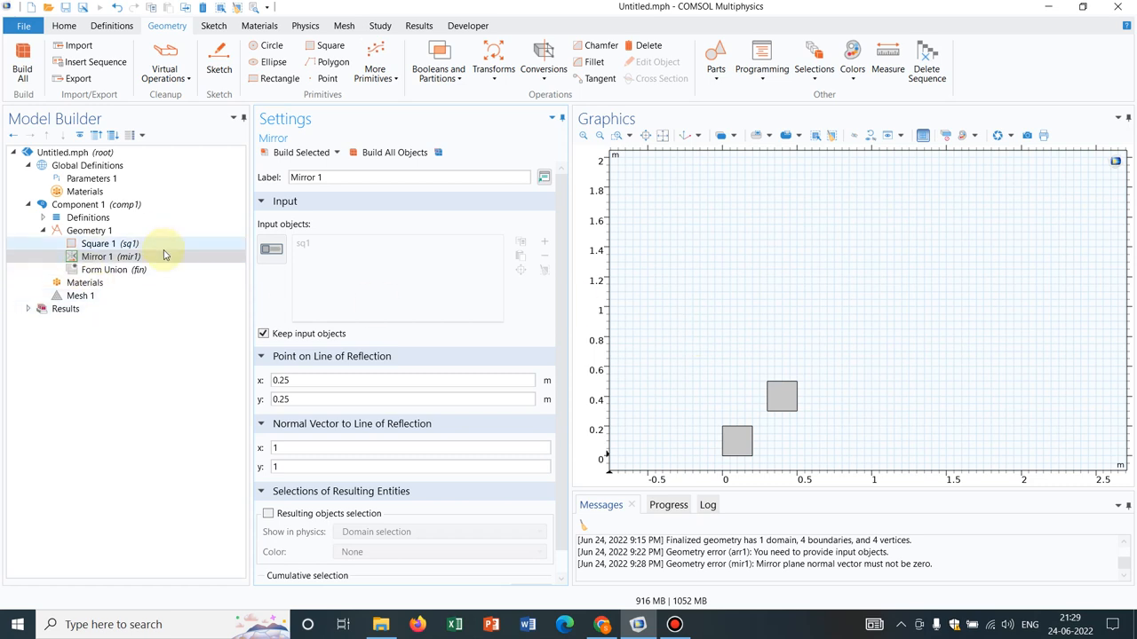
click(89, 231)
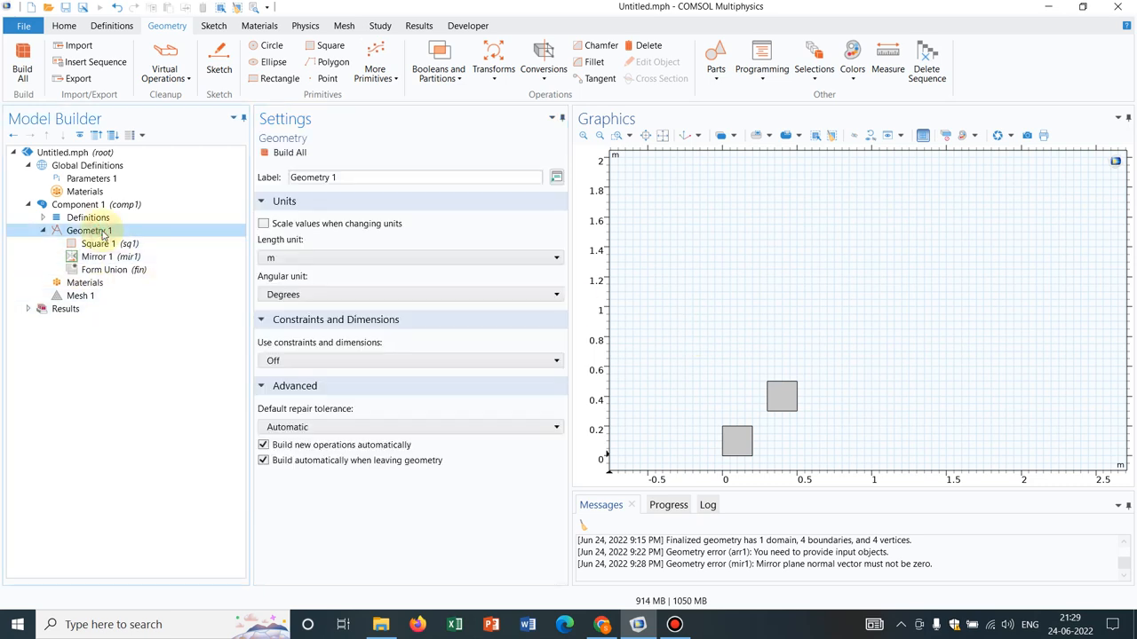
Add Copy 1 of the mirrored square with displacement 0.25 m in x and 0.25 m in y.
right_click(89, 231)
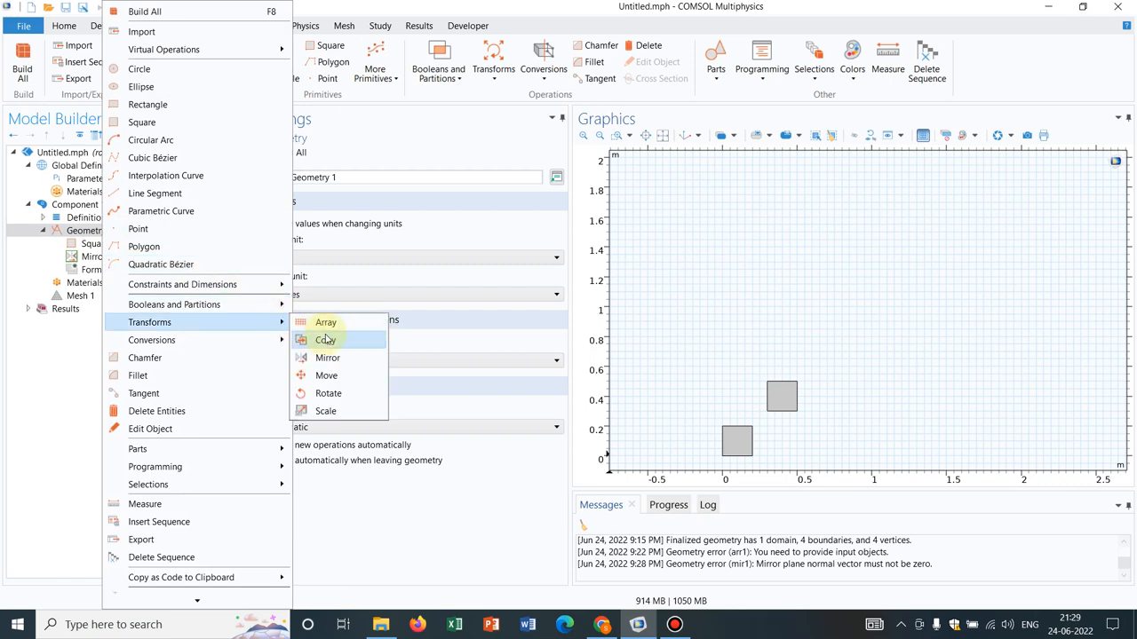
click(327, 340)
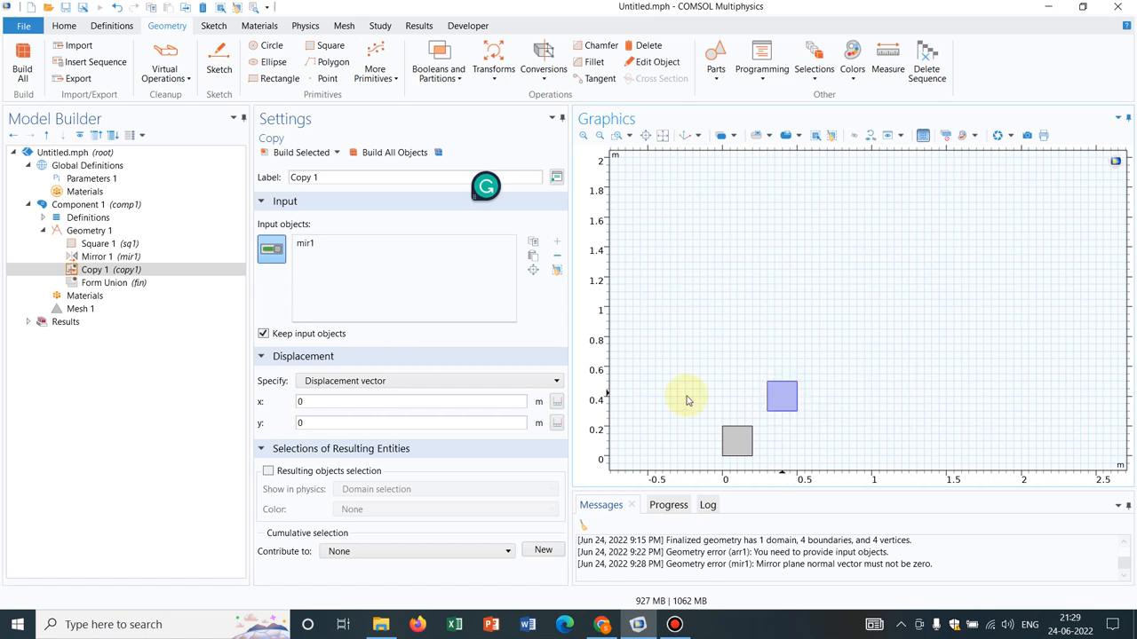
click(409, 402)
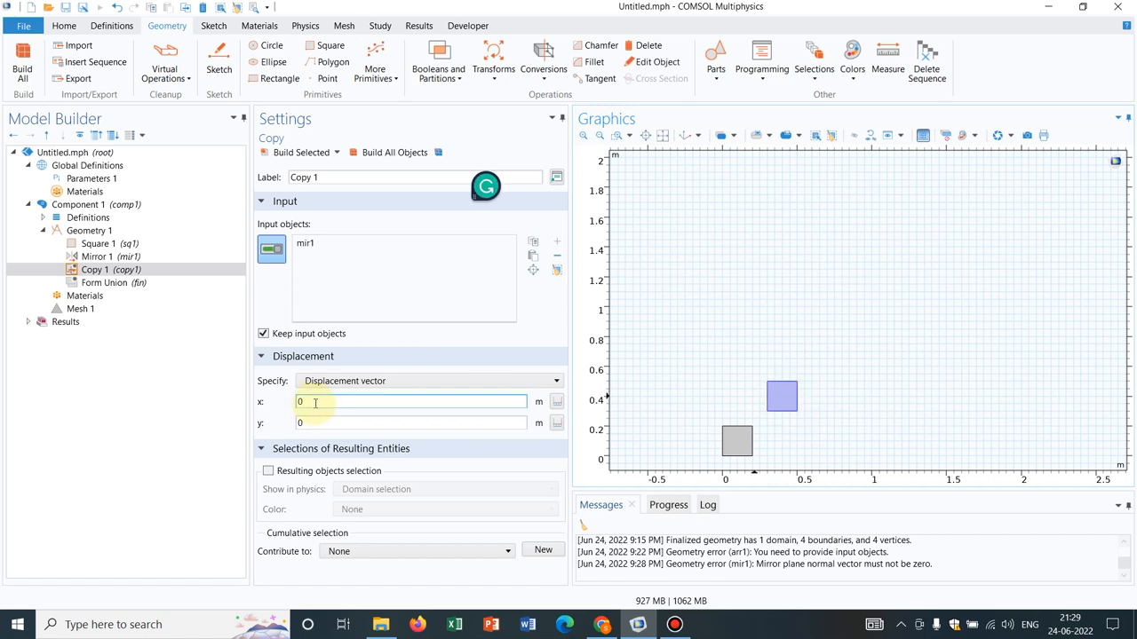
text(0.25)
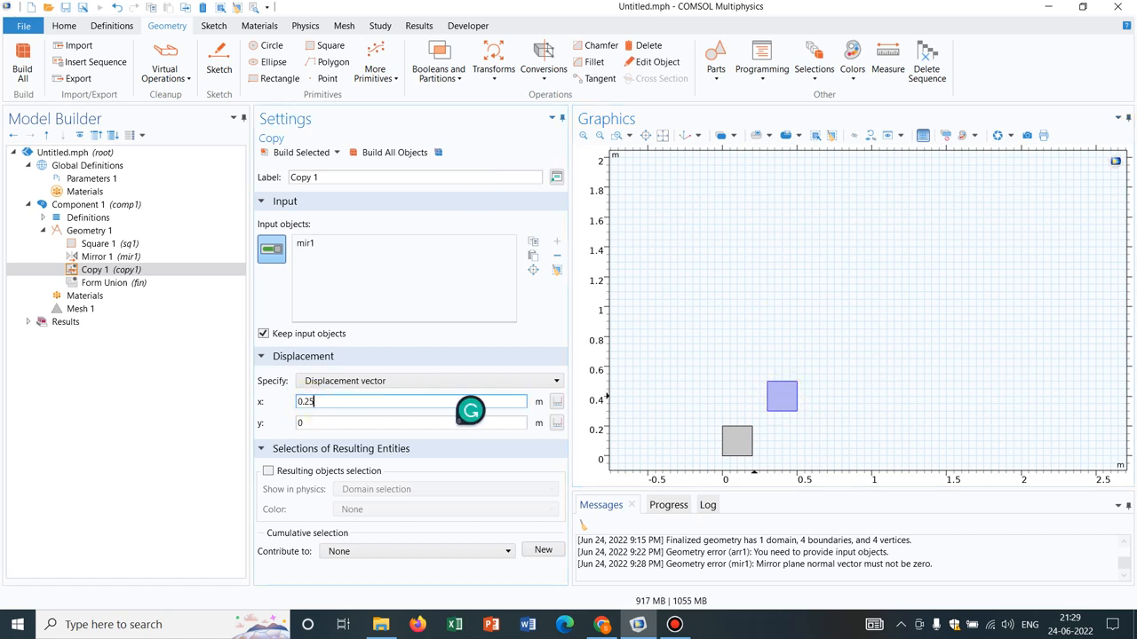
click(413, 423)
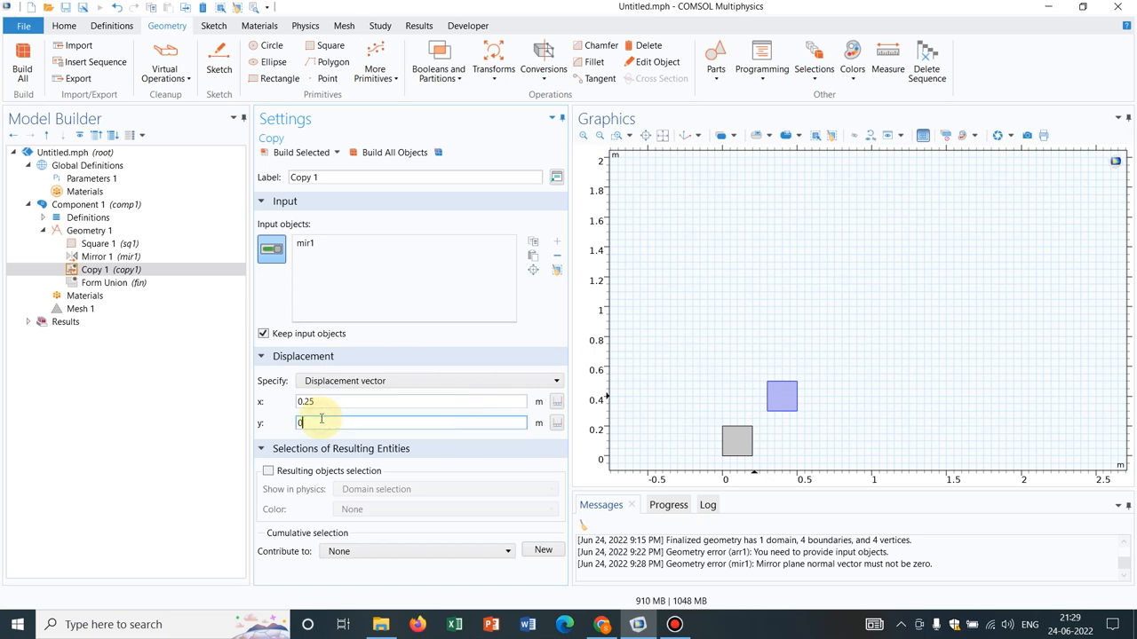
text(0.25)
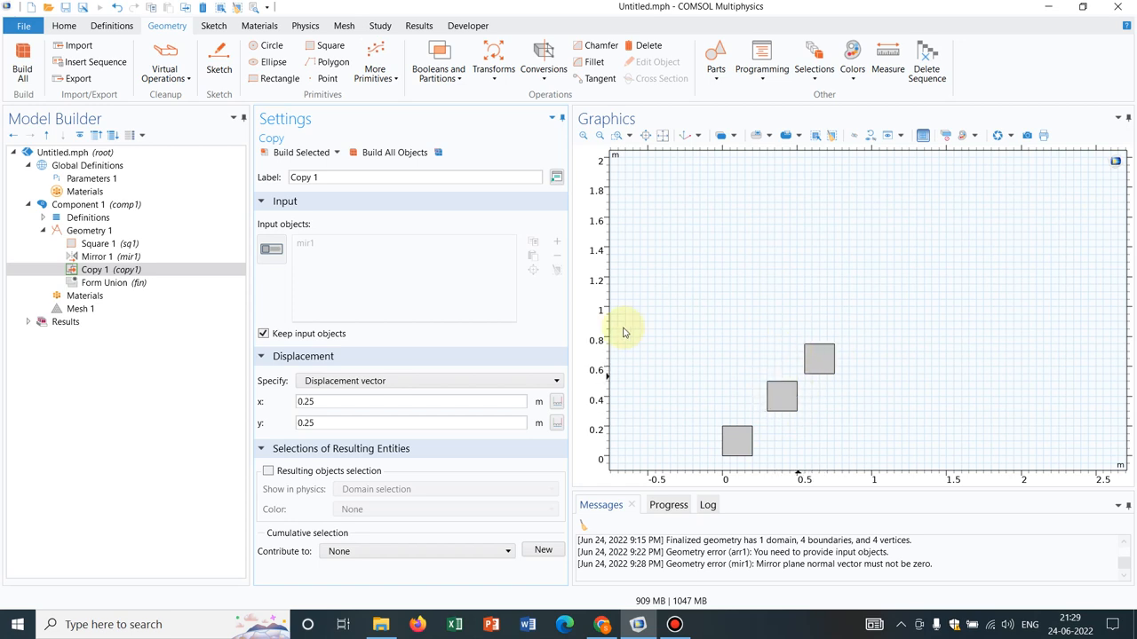
click(89, 231)
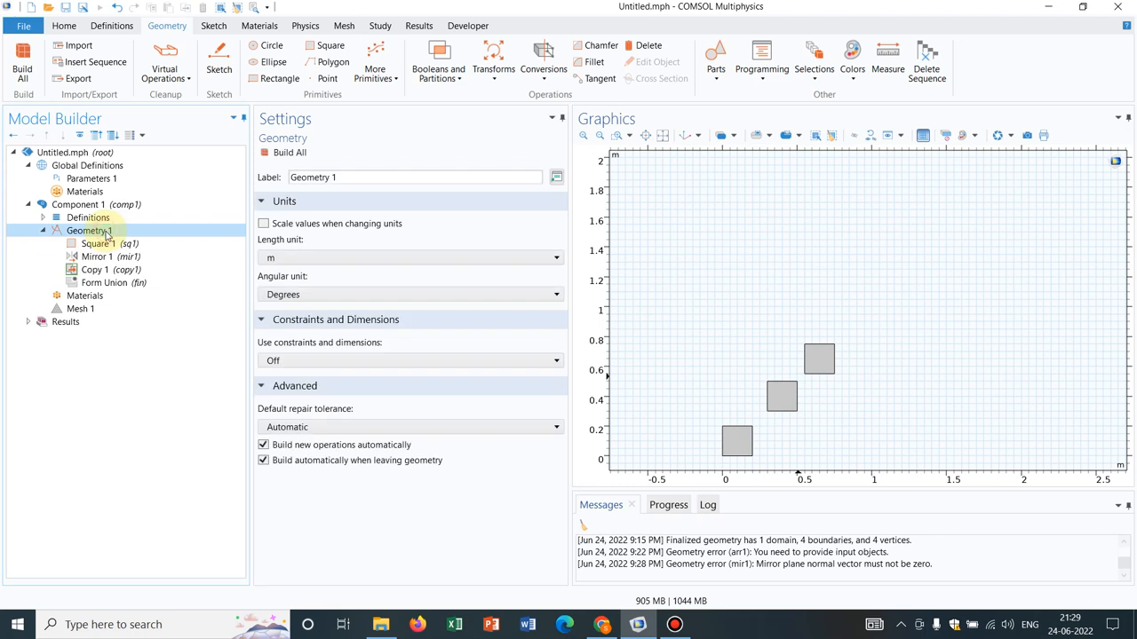
Add Move 1 shifting mir1 1.4 m up, build it, and keep the input object.
right_click(89, 231)
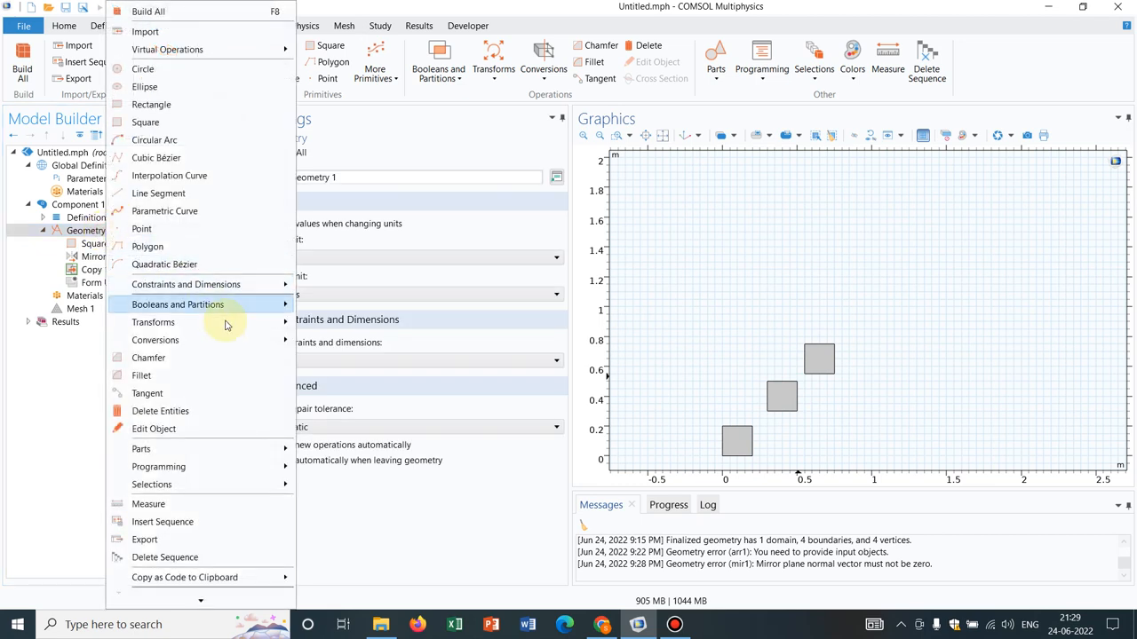
mouse_move(152, 323)
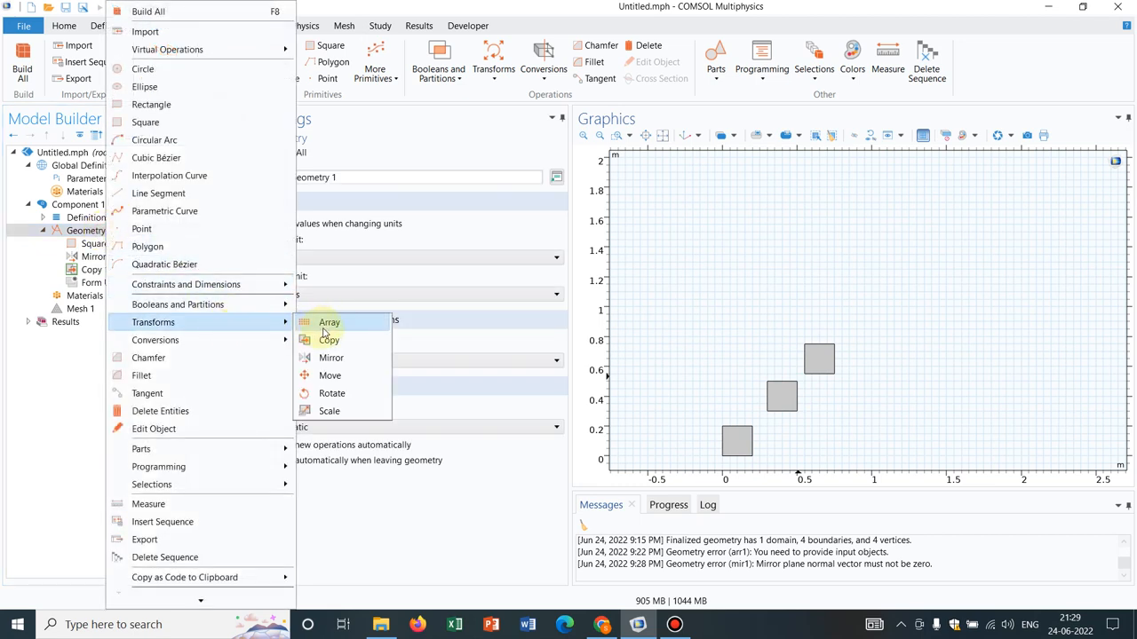
mouse_move(330, 374)
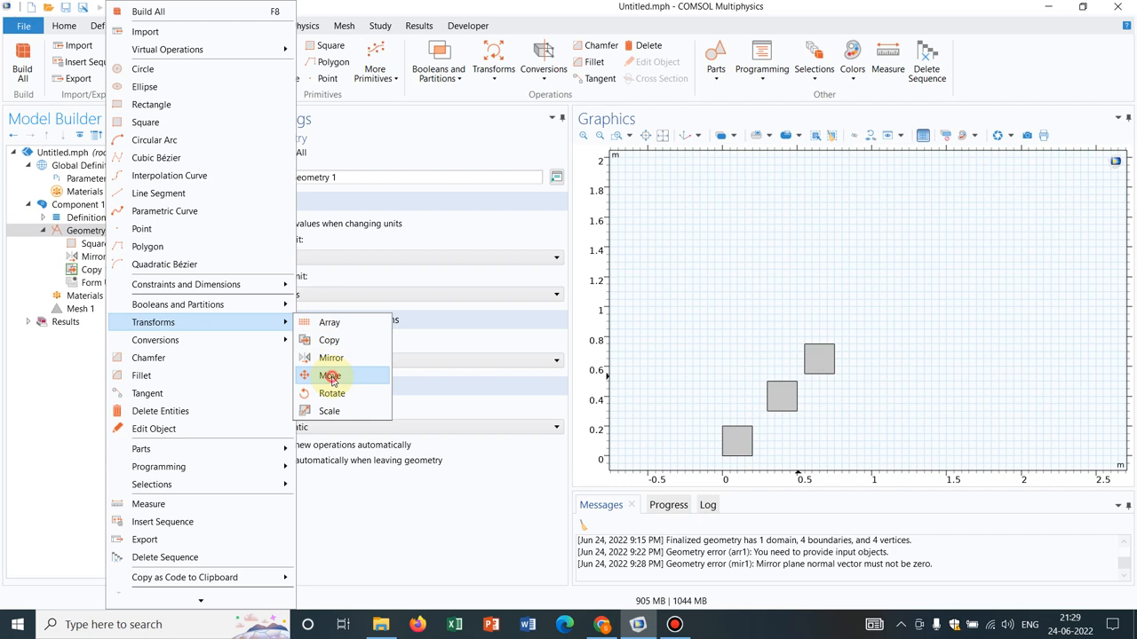
click(331, 374)
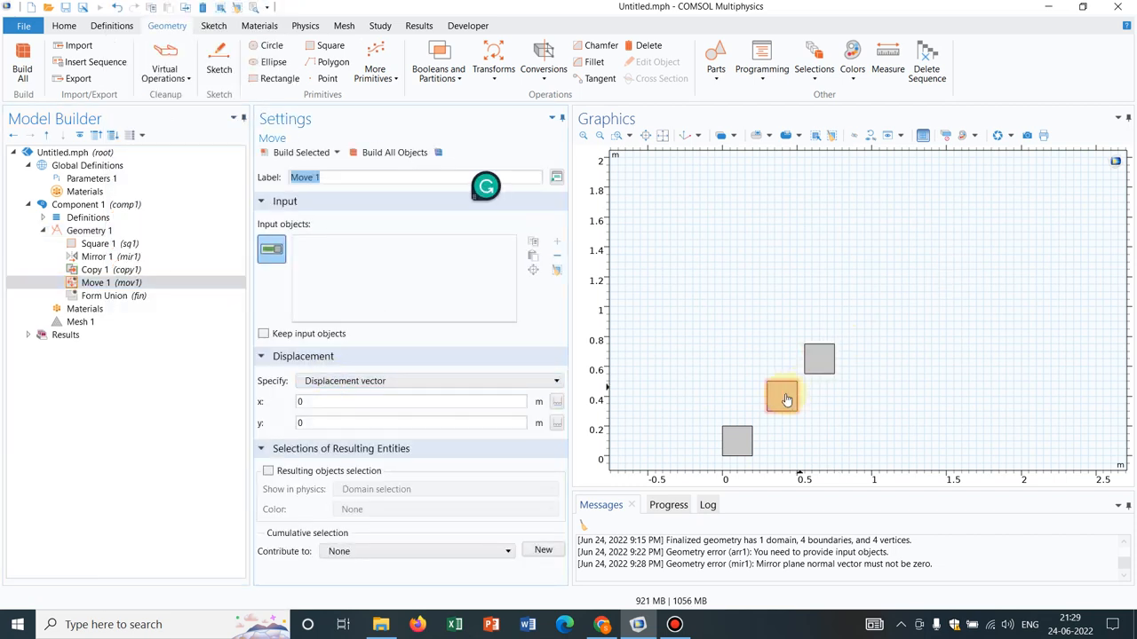
click(784, 398)
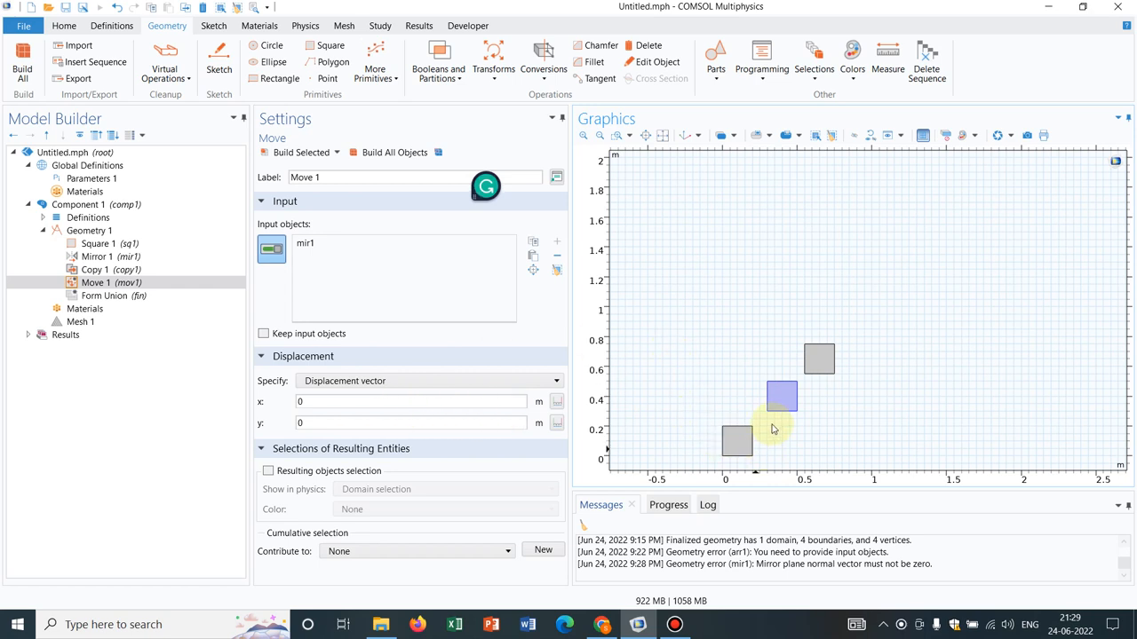
click(408, 423)
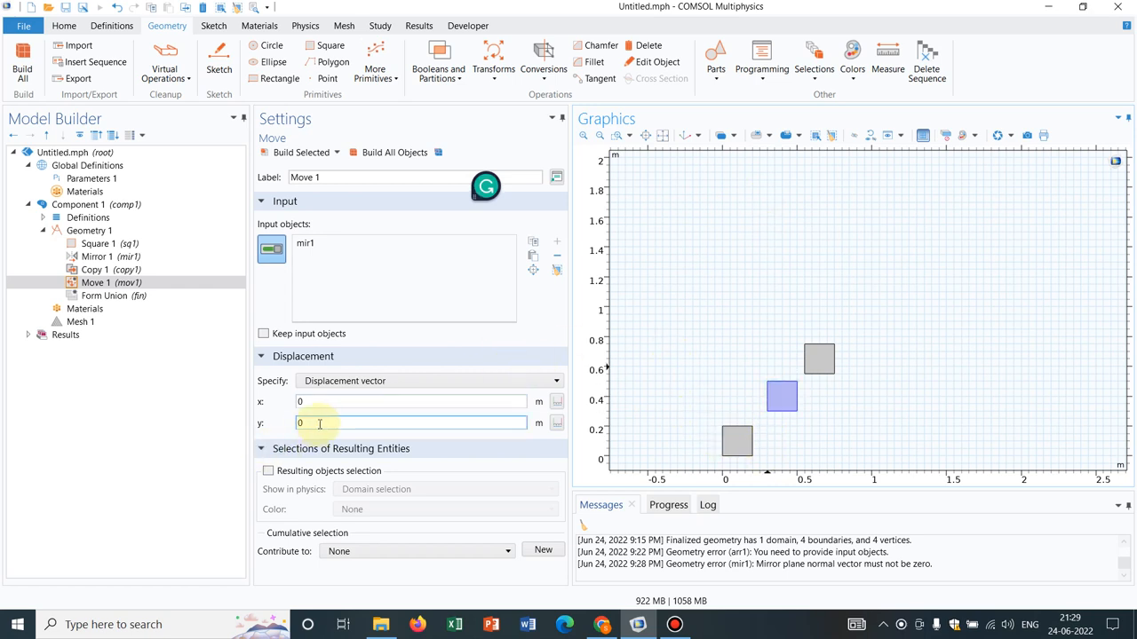
text(1)
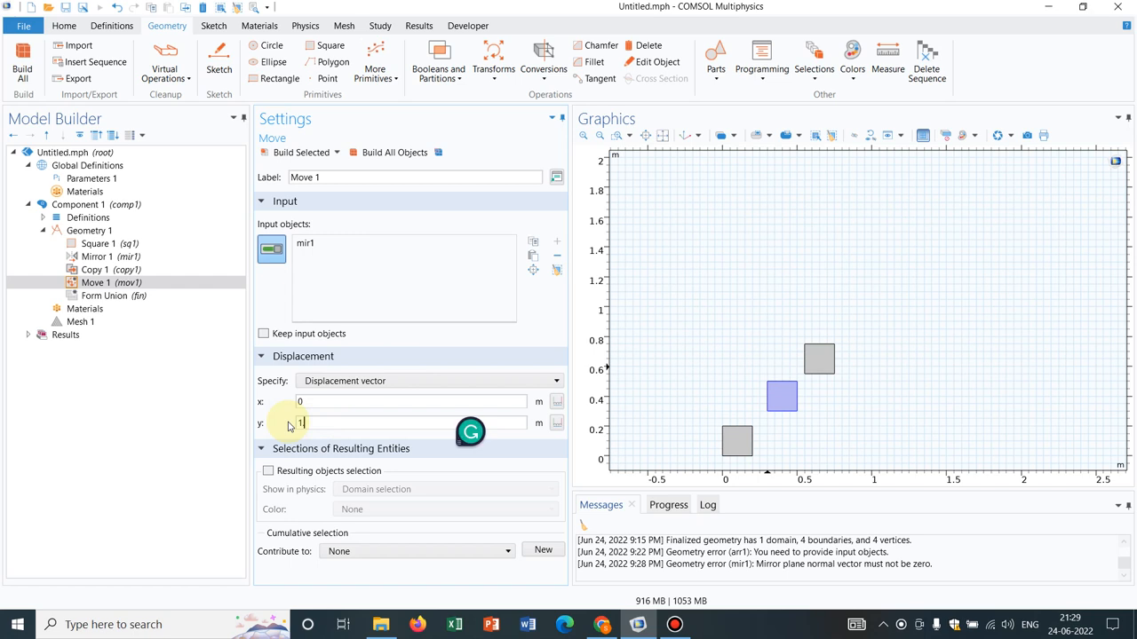
text(1.4)
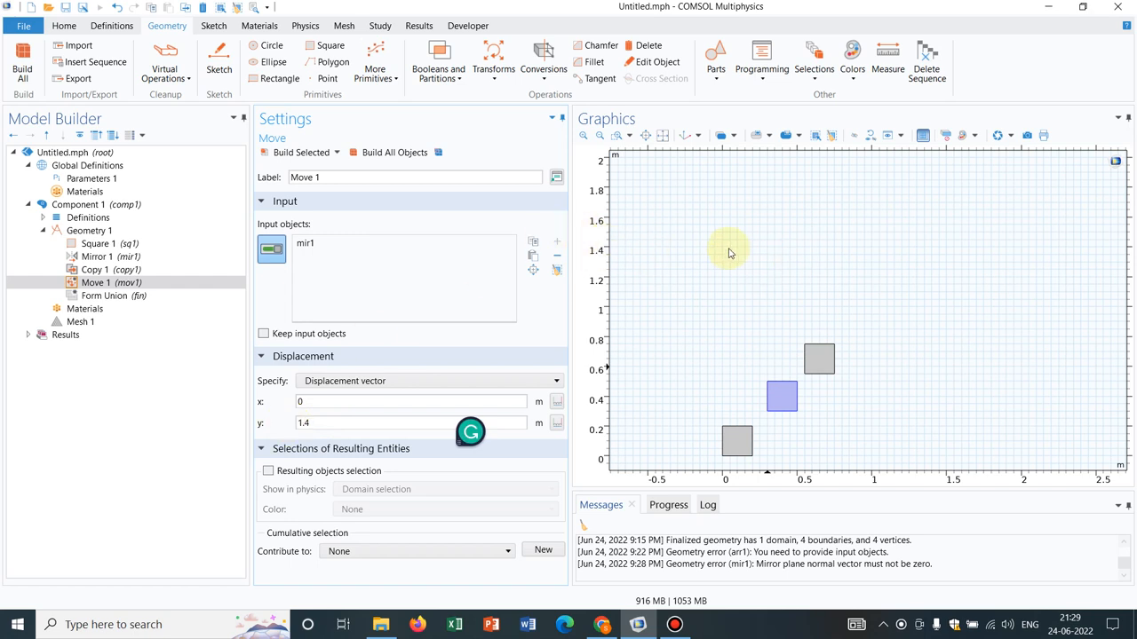
mouse_move(300, 153)
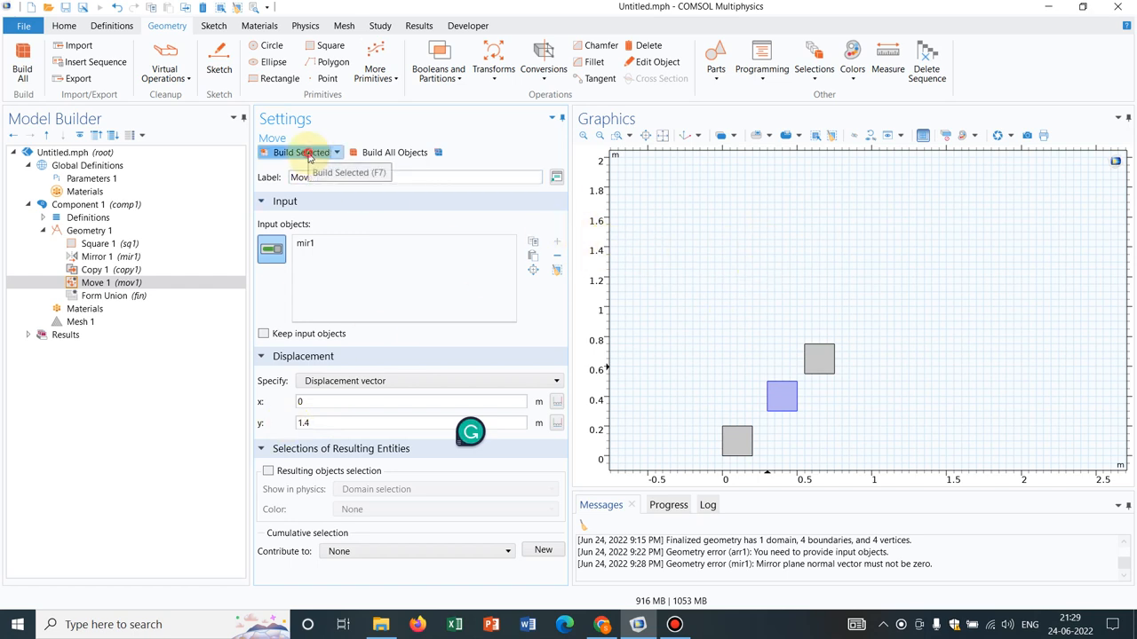
click(300, 153)
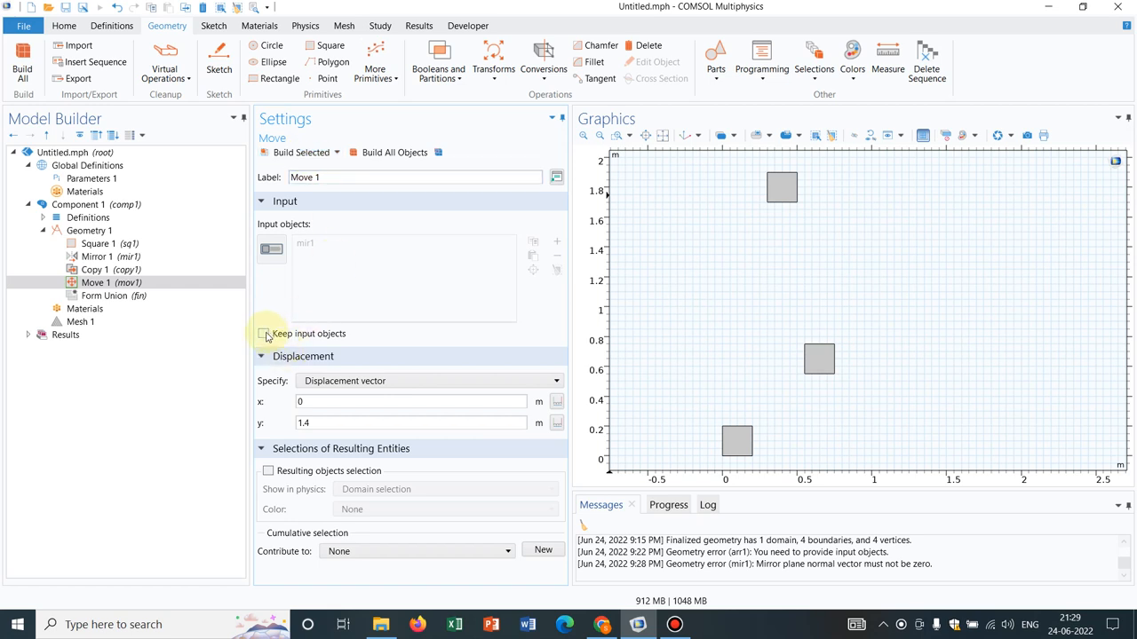
click(263, 334)
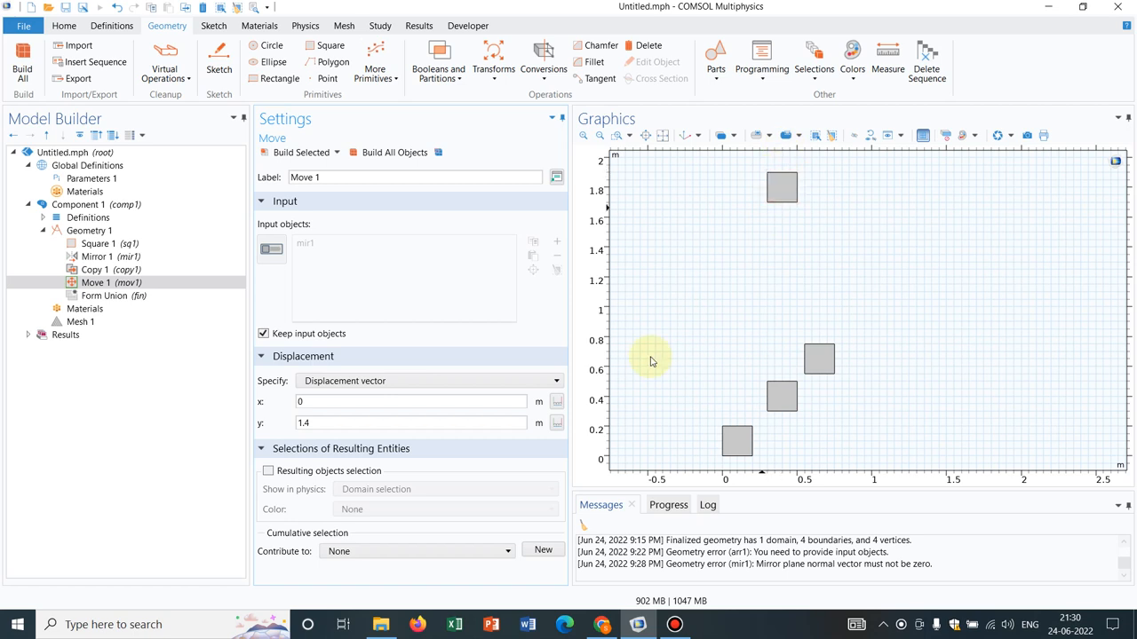
mouse_move(608, 212)
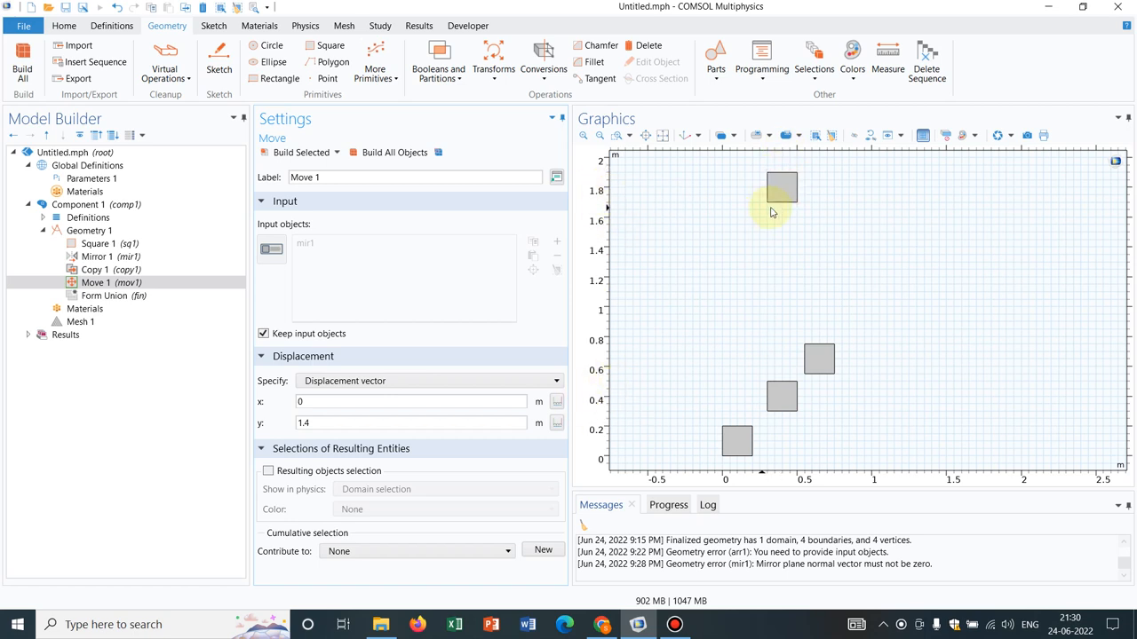
mouse_move(773, 327)
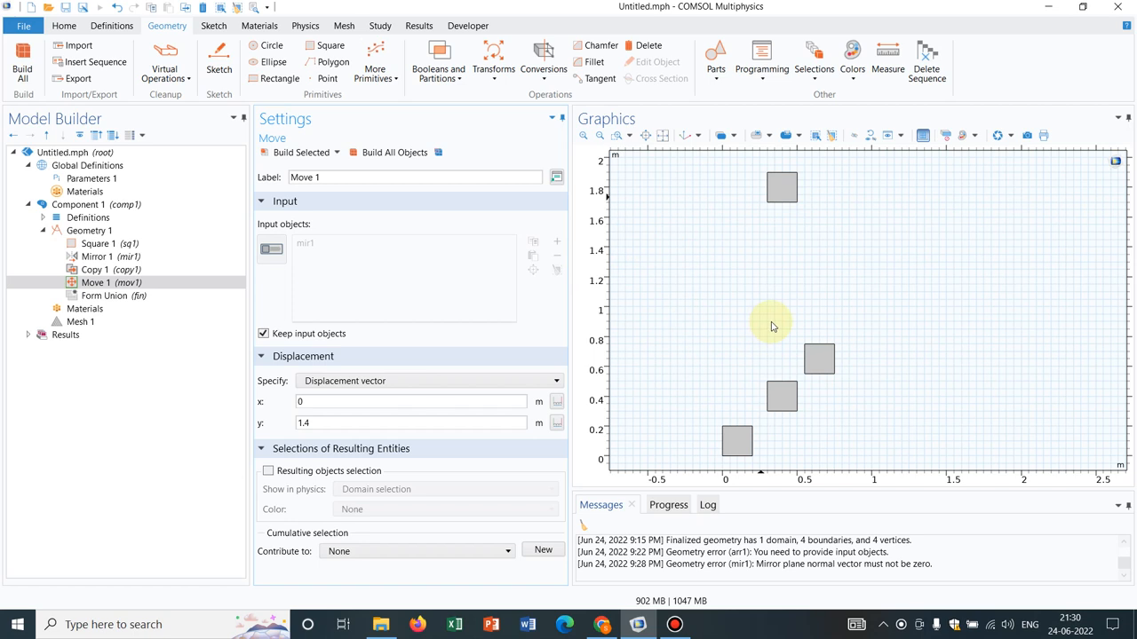
Set Move 1's x displacement to 1.4 m and rebuild all geometry so the square sits diagonally up-right.
click(410, 401)
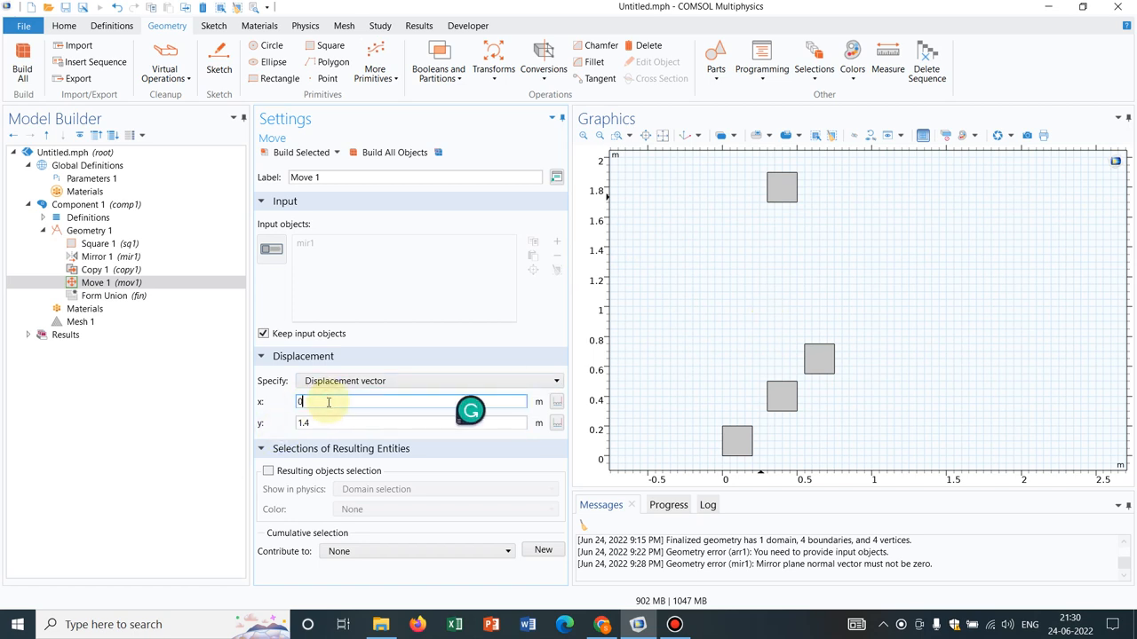
text(1)
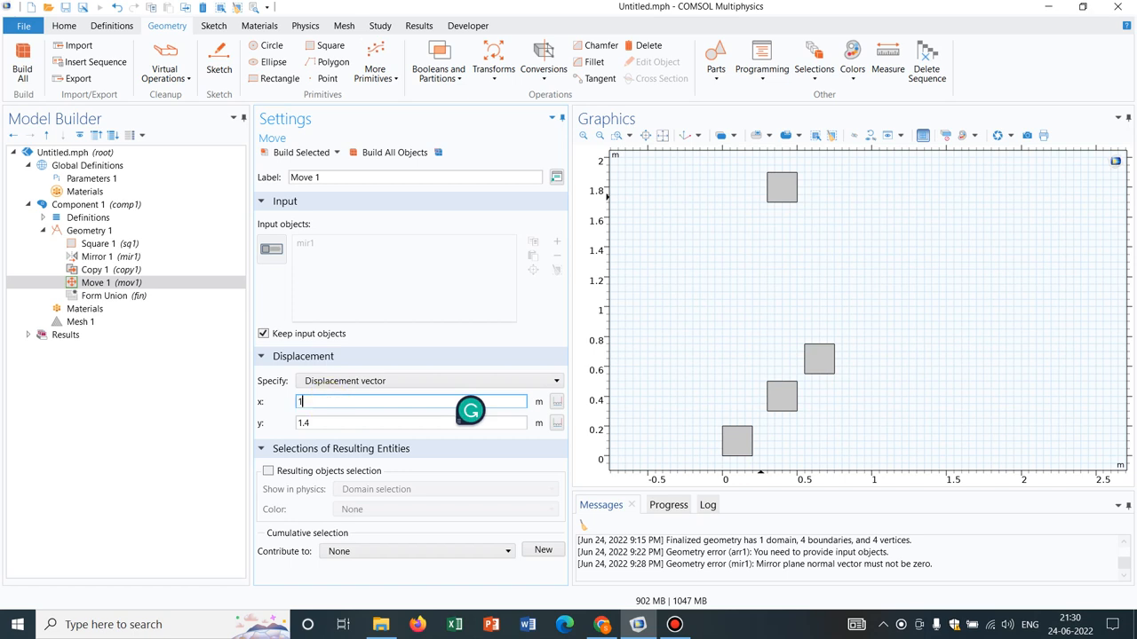
text(1.4)
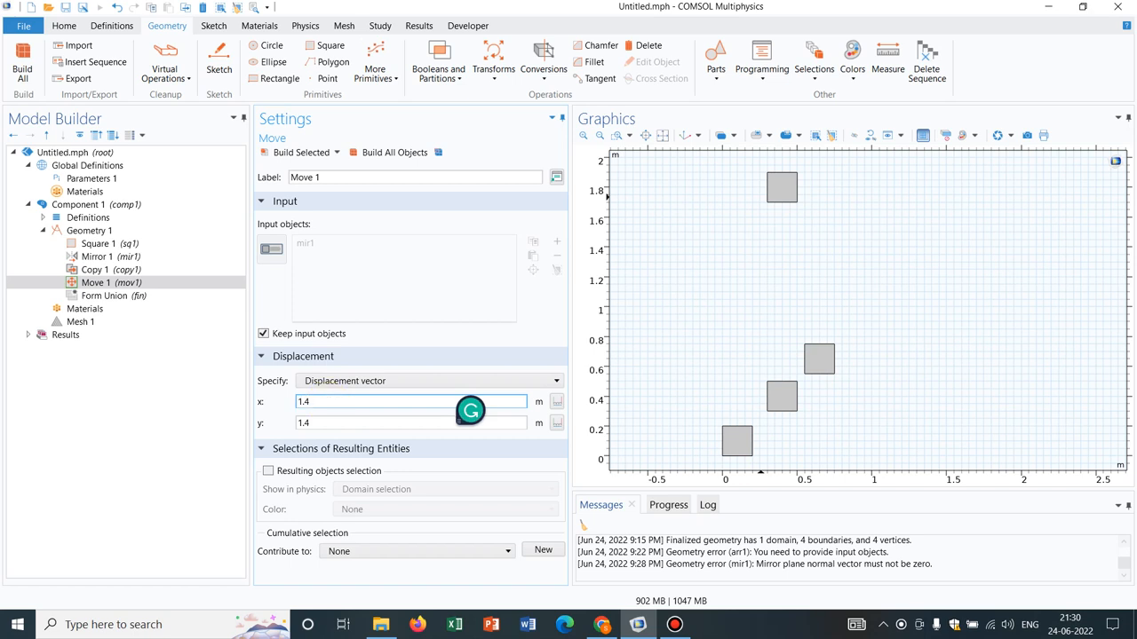
click(394, 152)
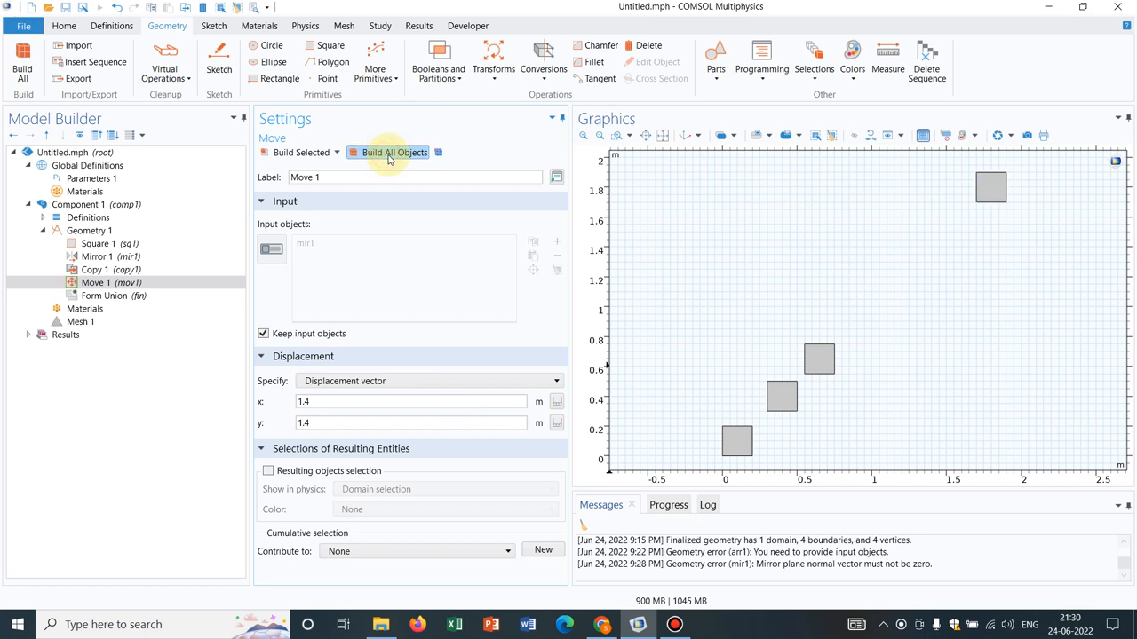
mouse_move(746, 363)
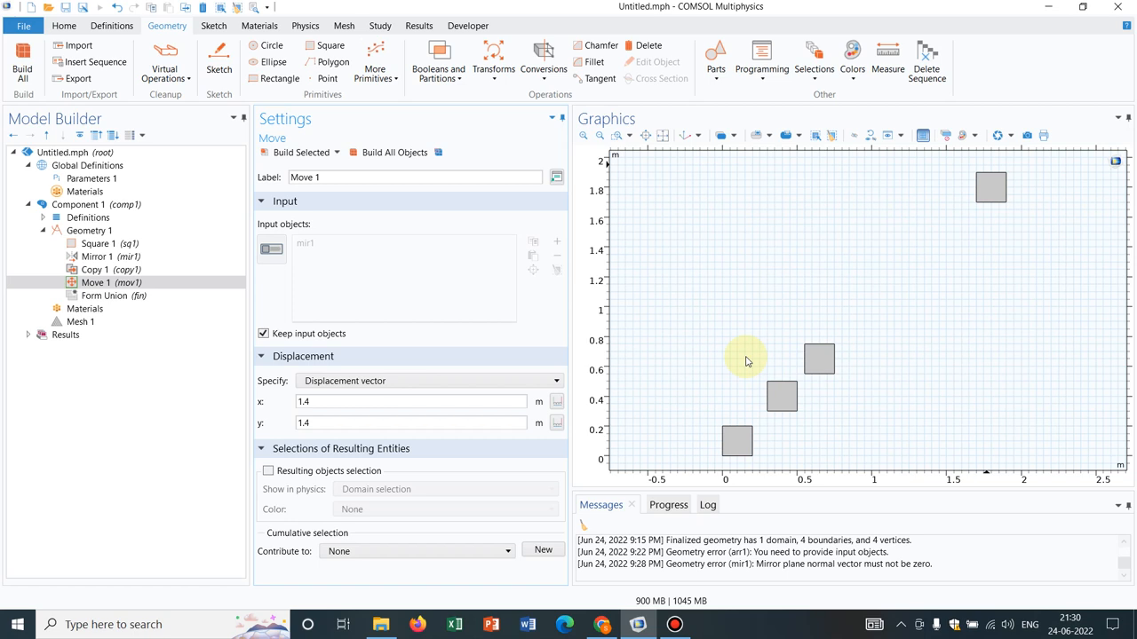
mouse_move(737, 354)
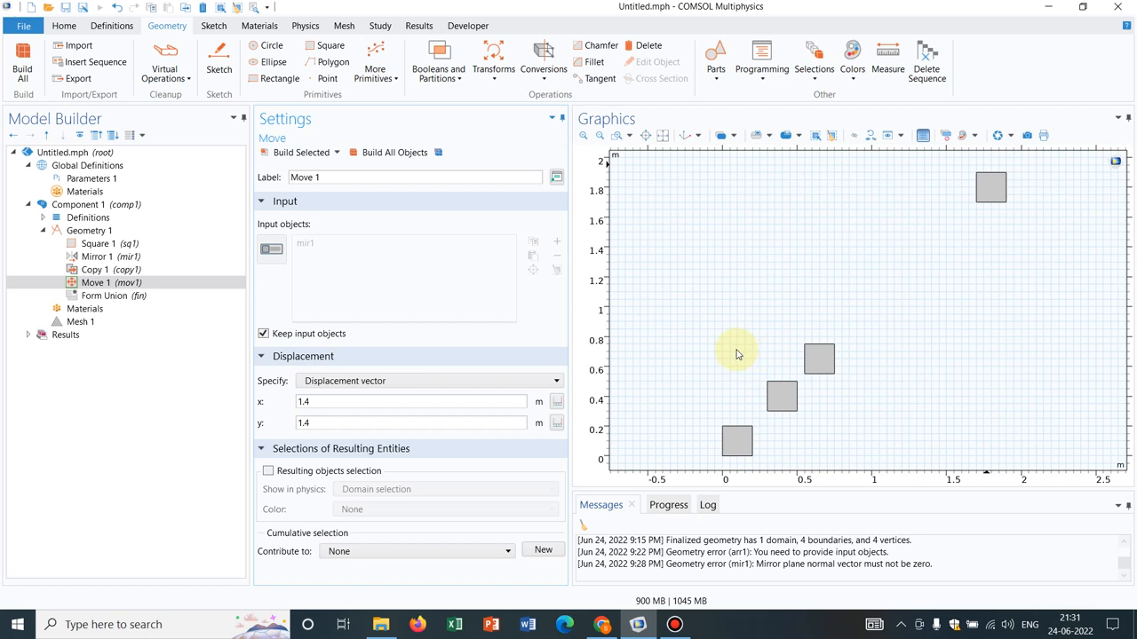